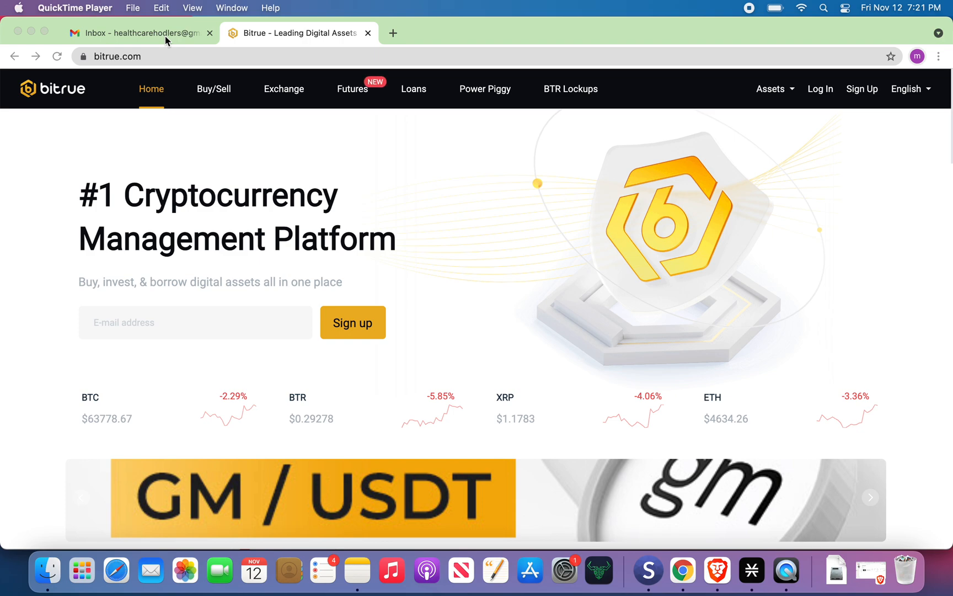
mouse_move(379, 190)
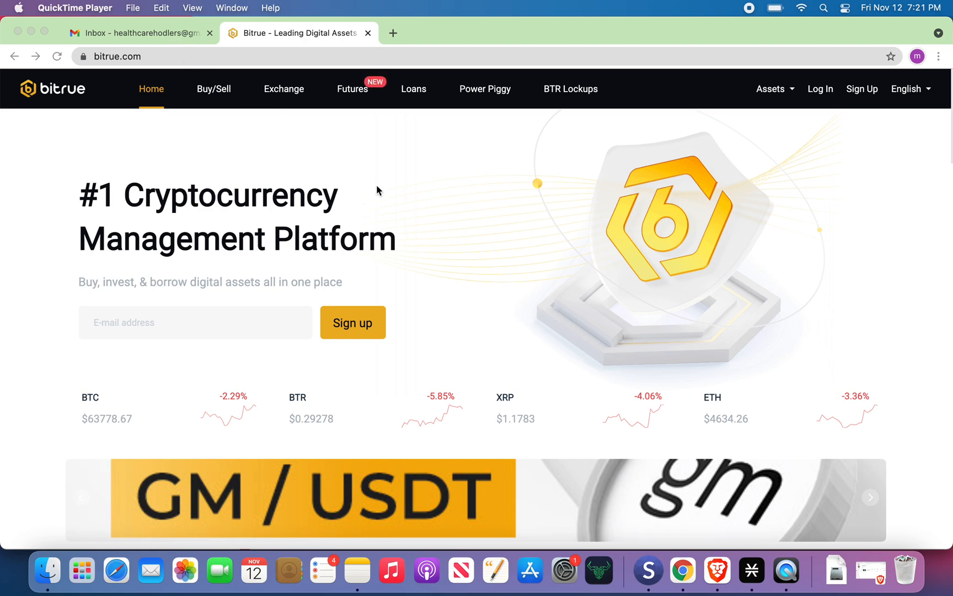
mouse_move(619, 198)
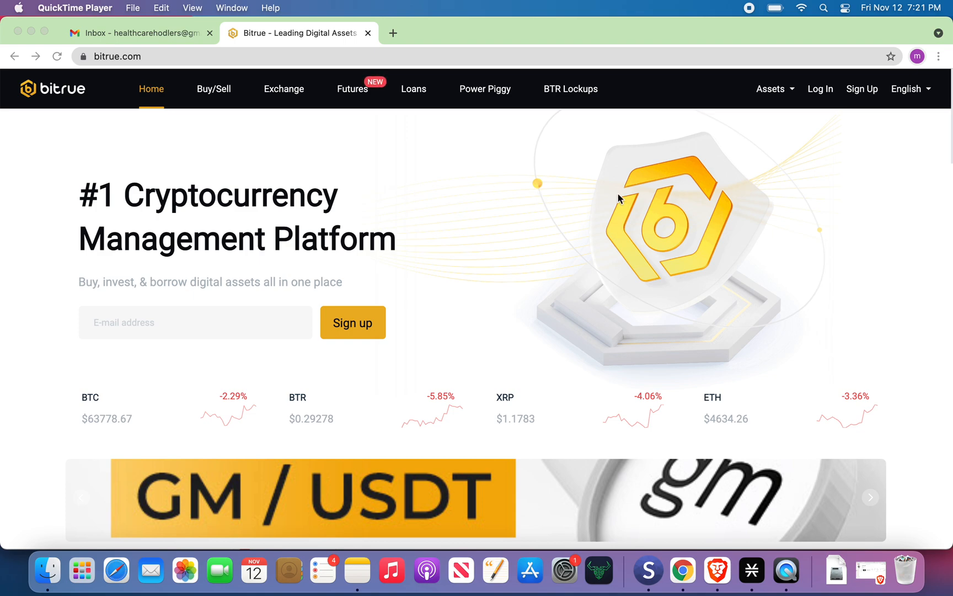
mouse_move(816, 141)
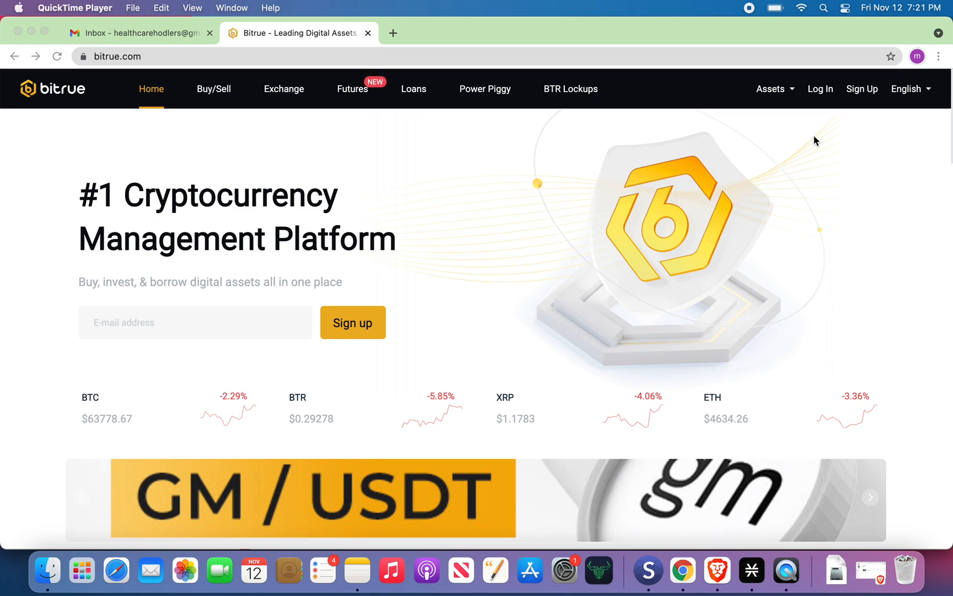
mouse_move(851, 122)
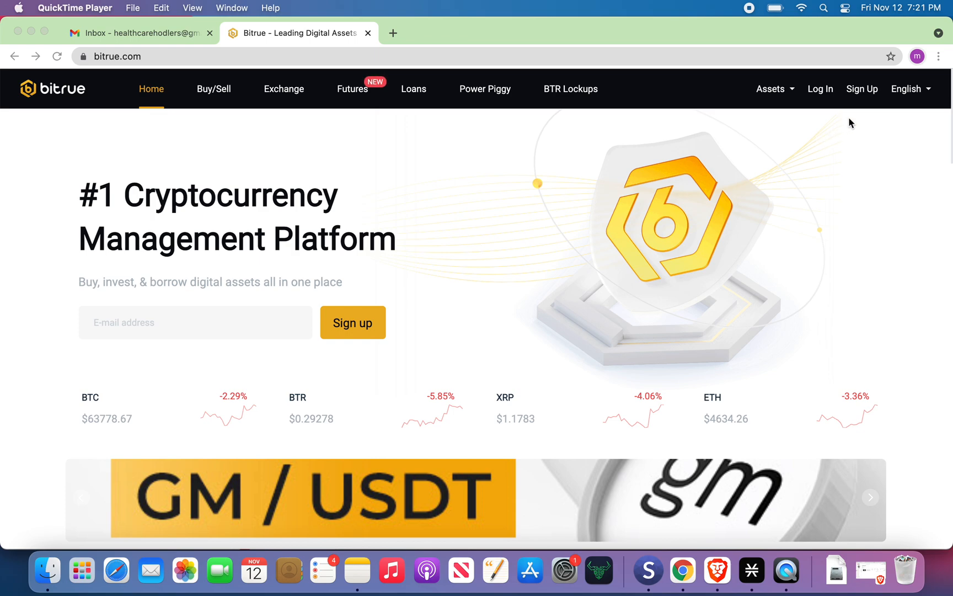
mouse_move(859, 107)
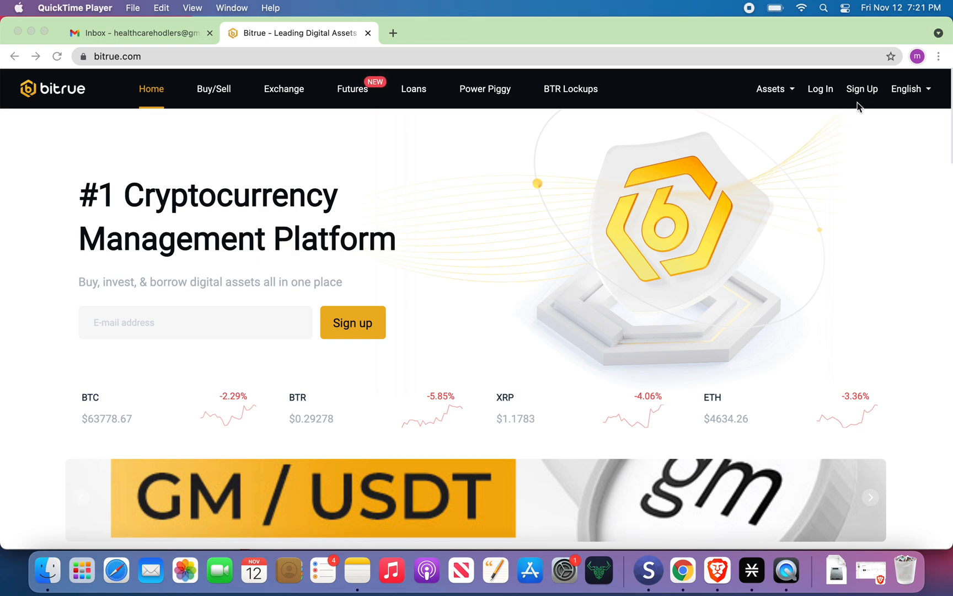
mouse_move(865, 97)
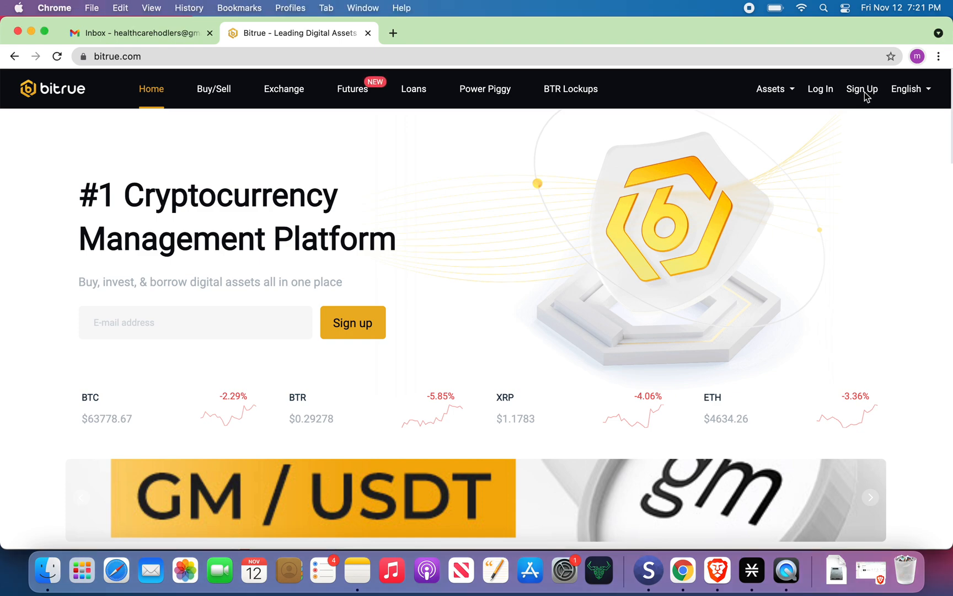
Step: Enter the account Gmail address on the sign-up form and request an e-mail verification code
left_click(862, 89)
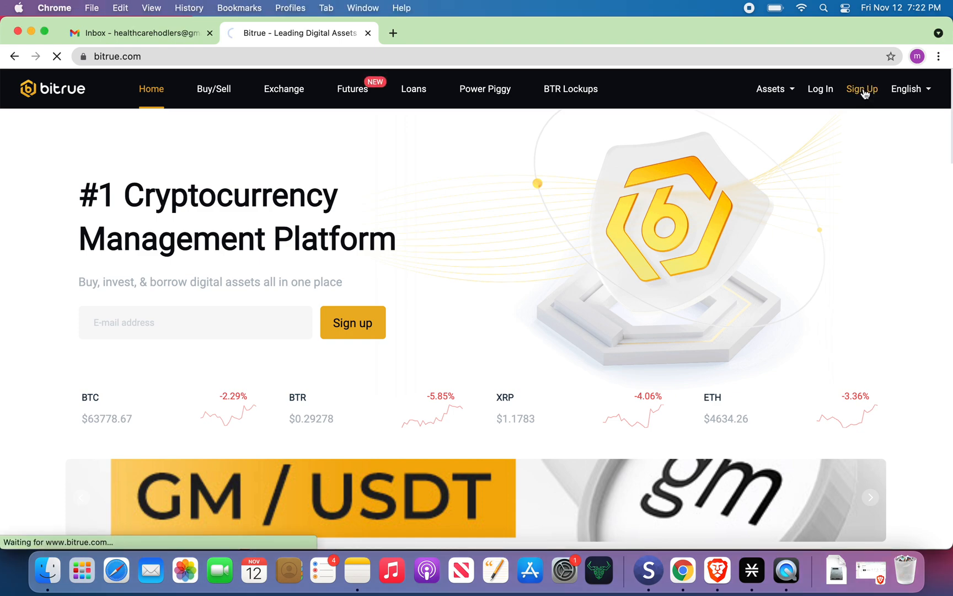
left_click(861, 89)
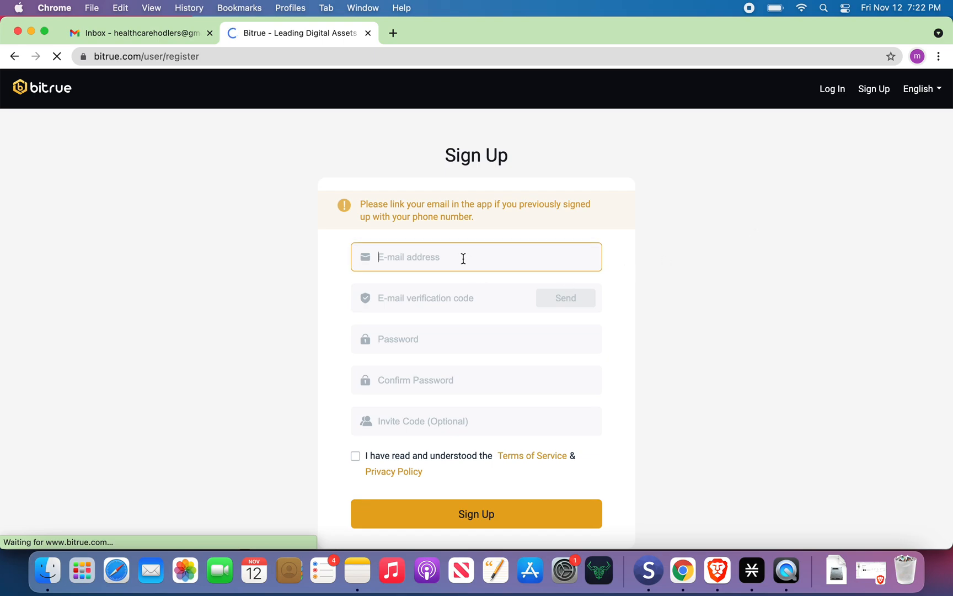
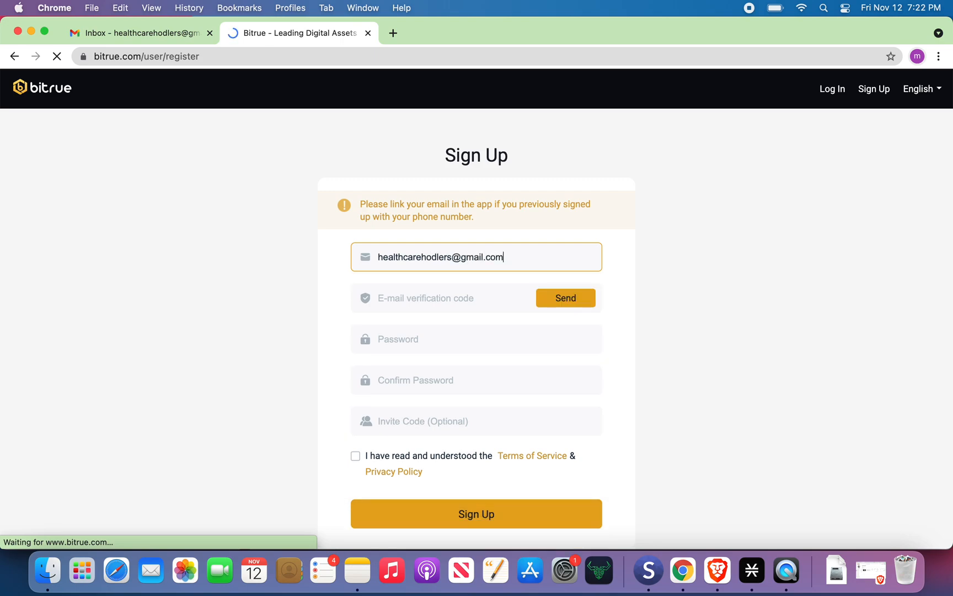
left_click(564, 298)
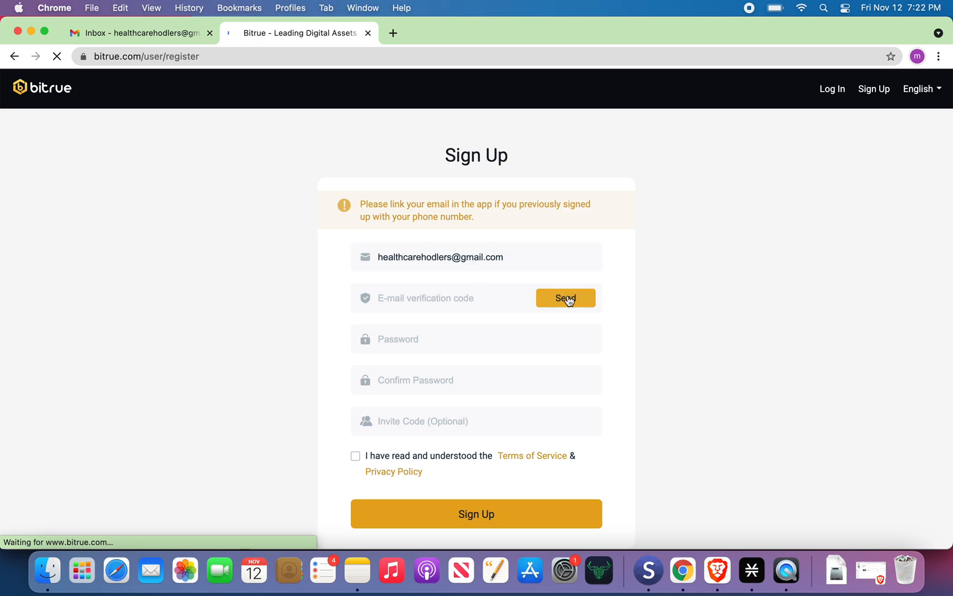
left_click(565, 298)
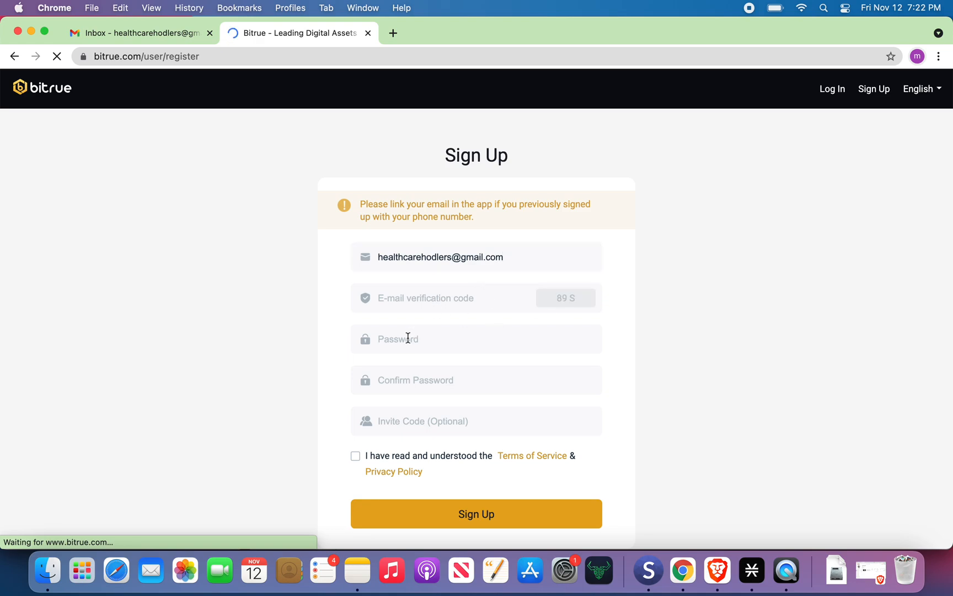
Step: Enter the account password and its matching confirmation
left_click(476, 339)
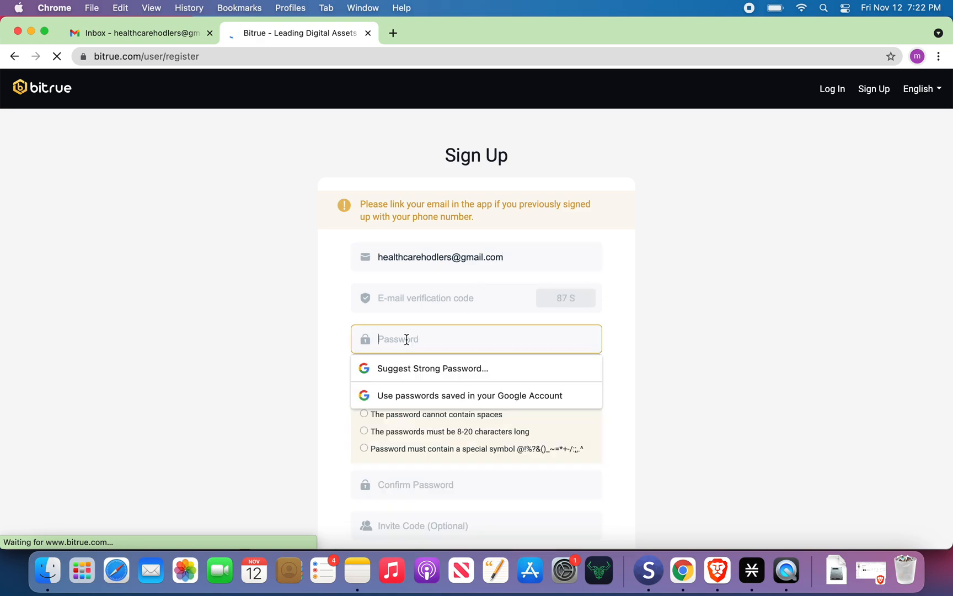
type("•")
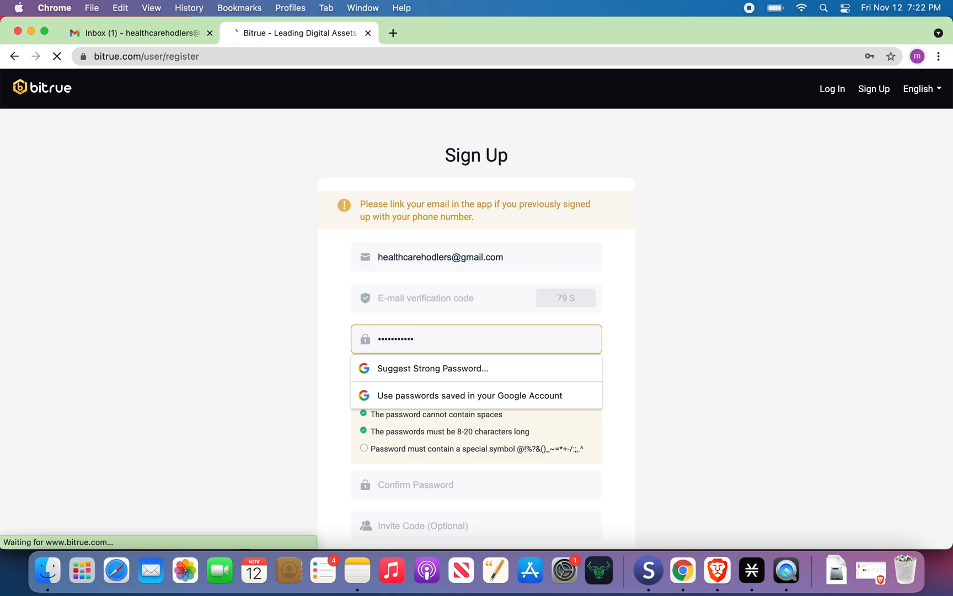
left_click(476, 484)
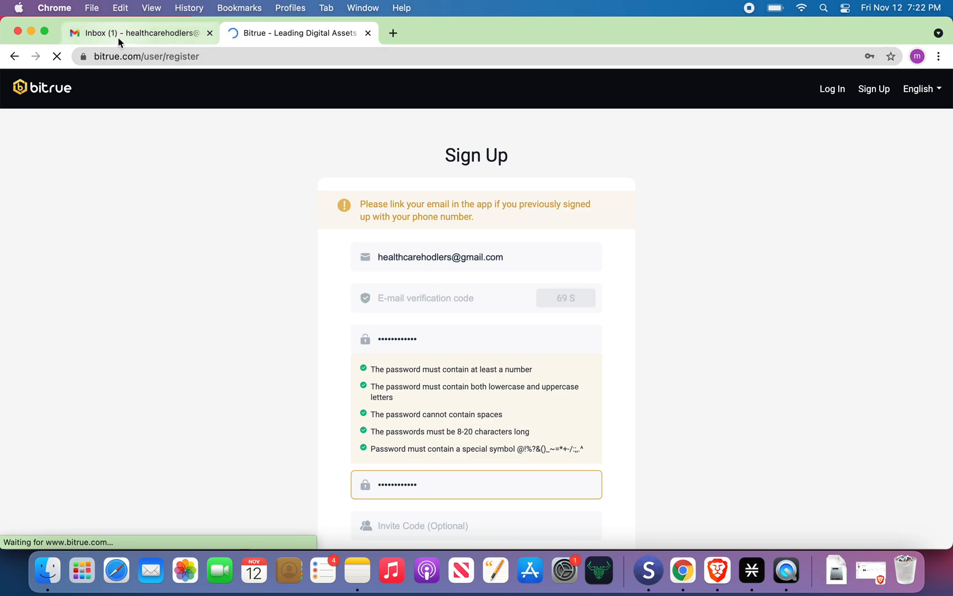
left_click(141, 33)
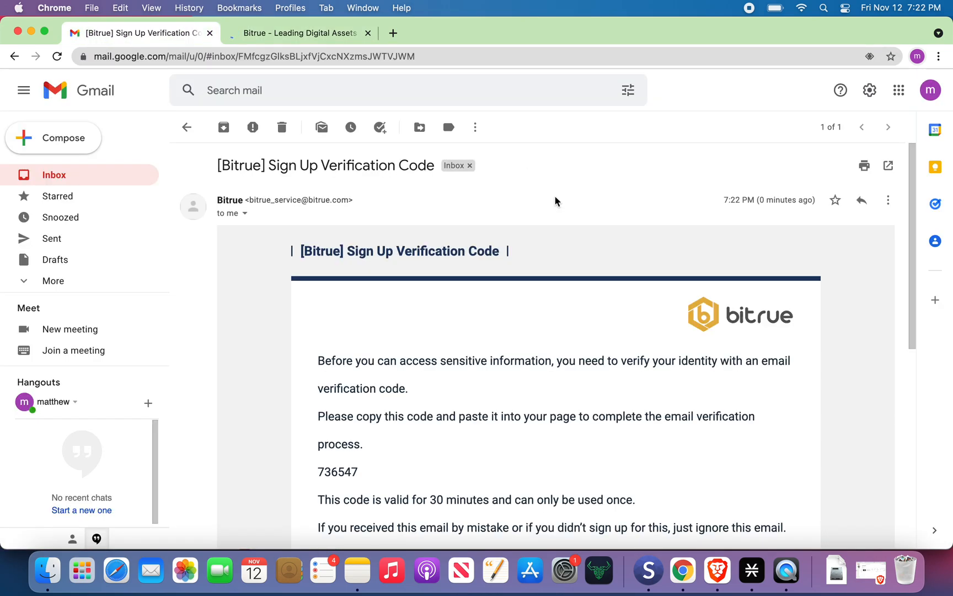
scroll("down", 3)
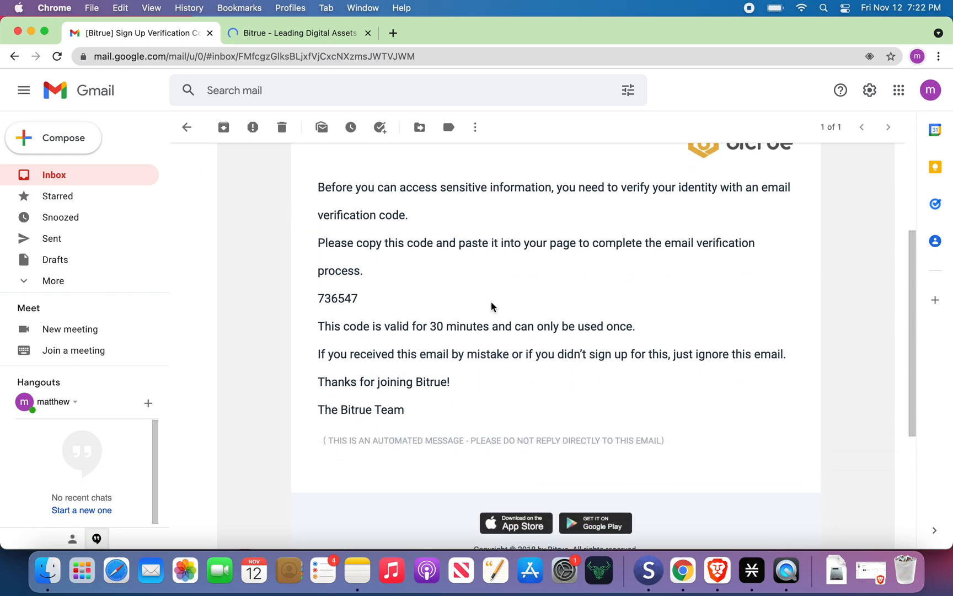
mouse_move(332, 314)
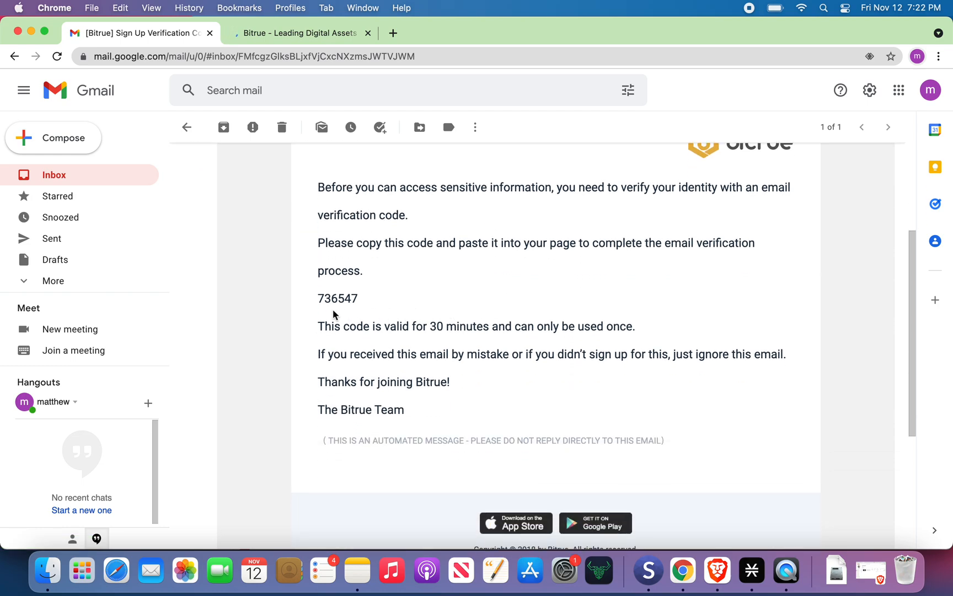
left_click(298, 33)
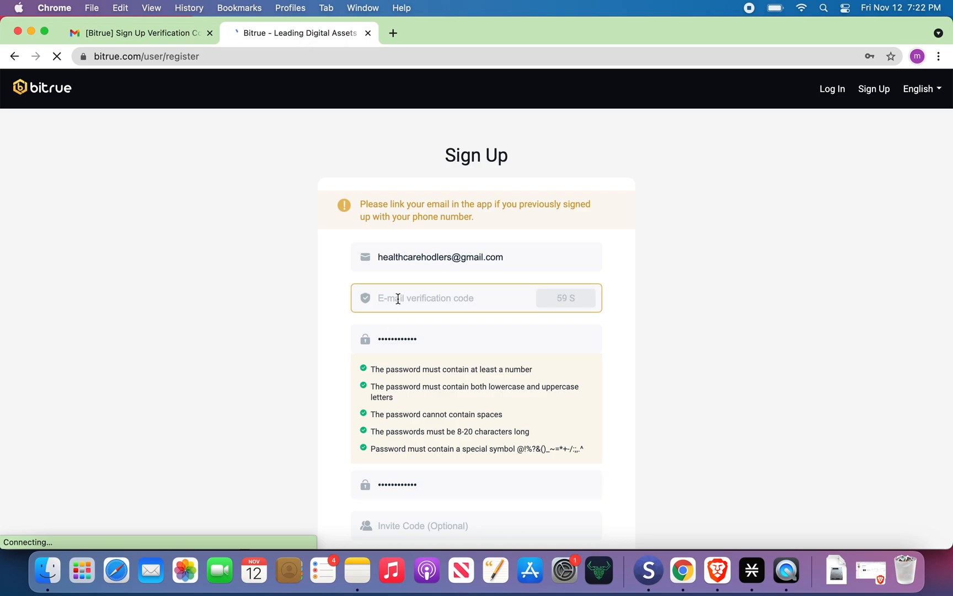
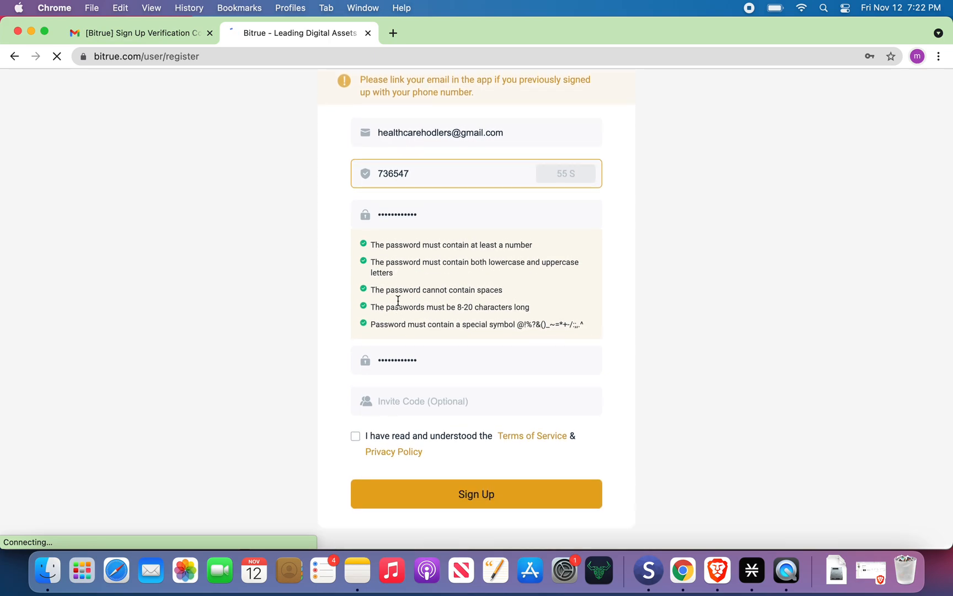
left_click(355, 436)
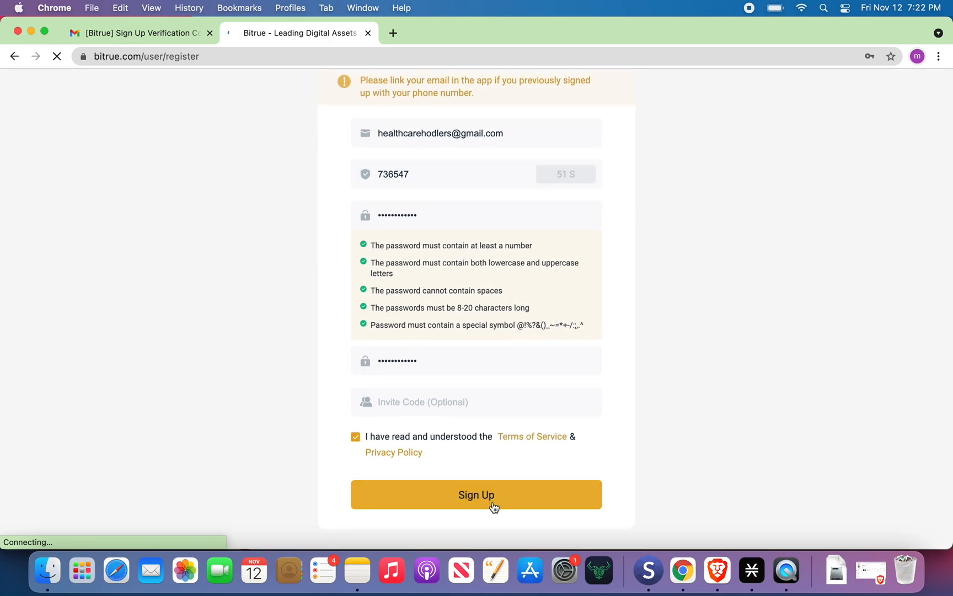
left_click(476, 494)
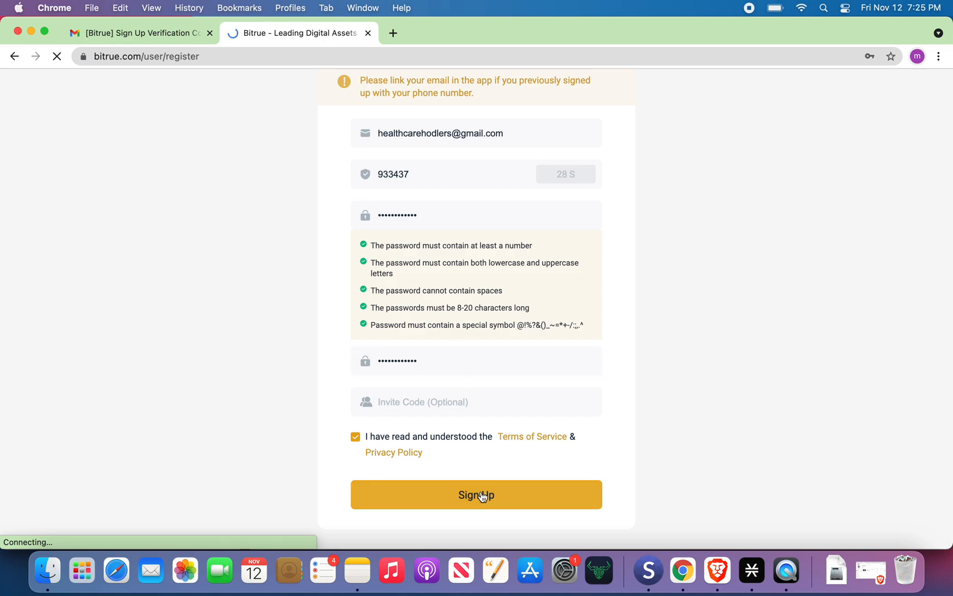
left_click(475, 494)
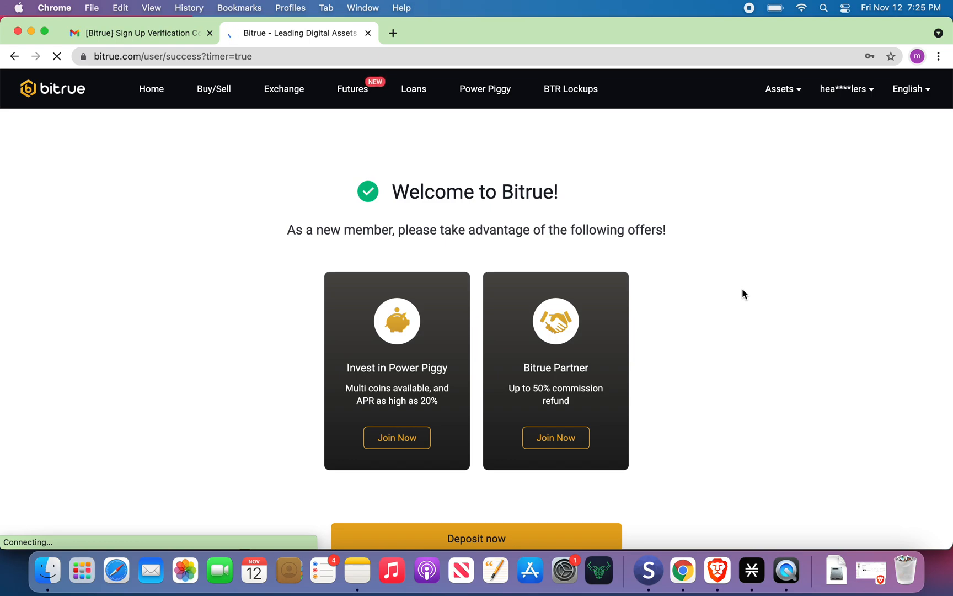
Step: Go through the username menu to Account, then the Security section
scroll("down", 3)
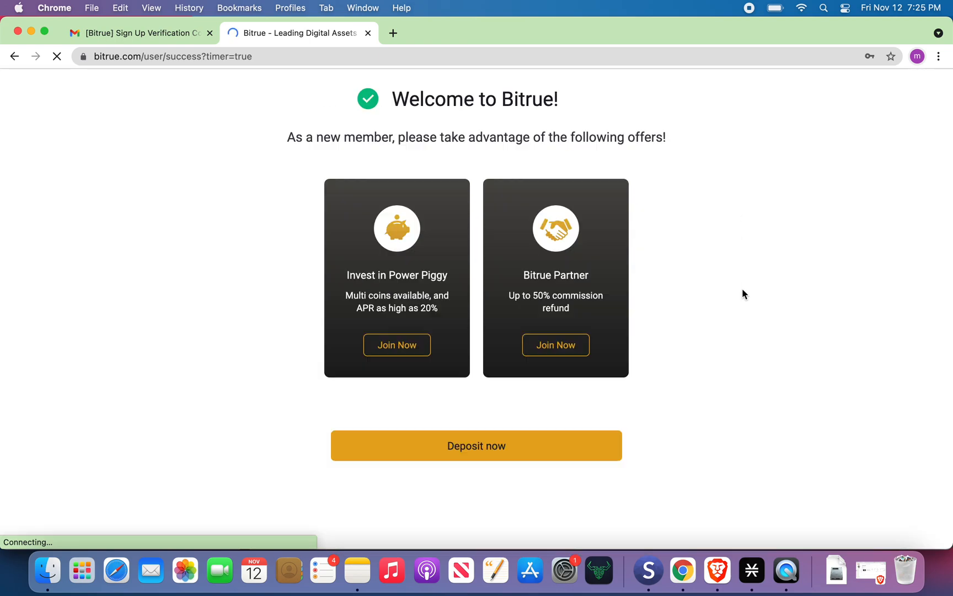
left_click(780, 89)
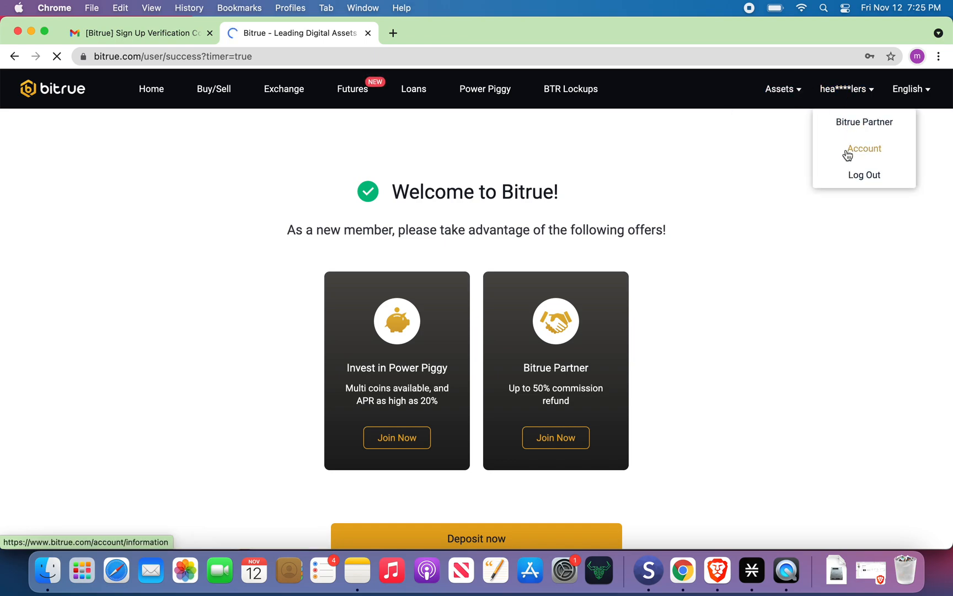
left_click(863, 148)
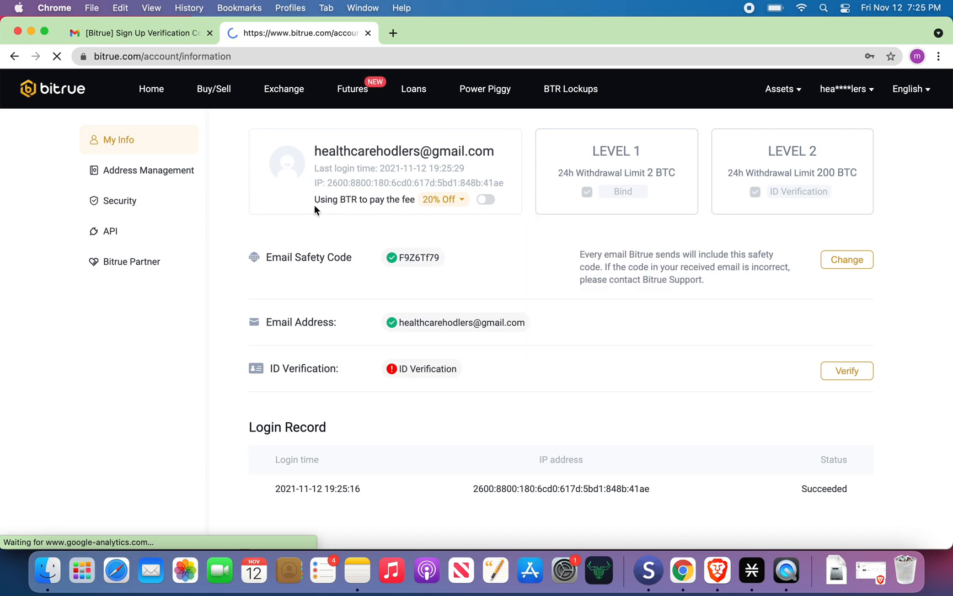
mouse_move(554, 375)
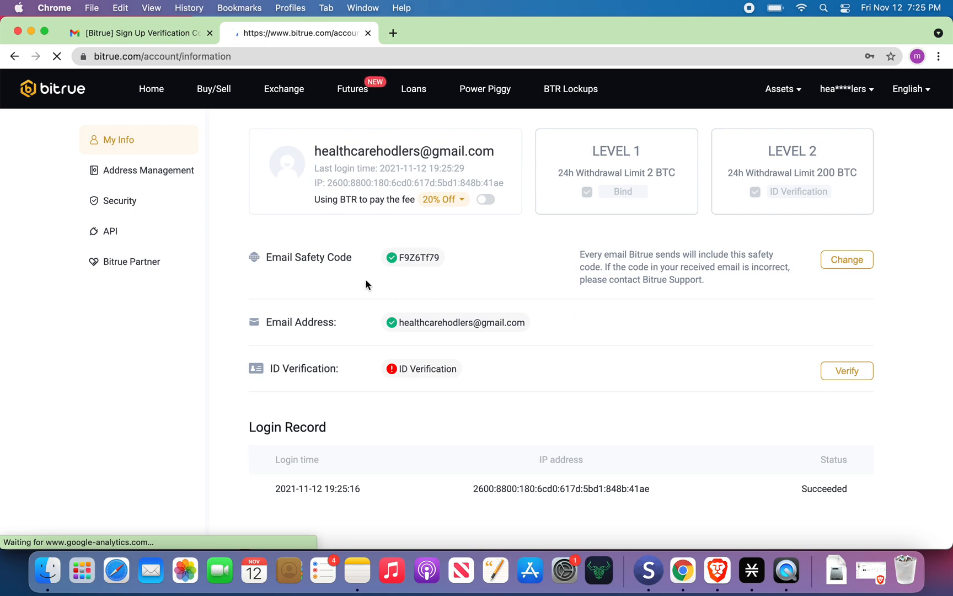
left_click(119, 201)
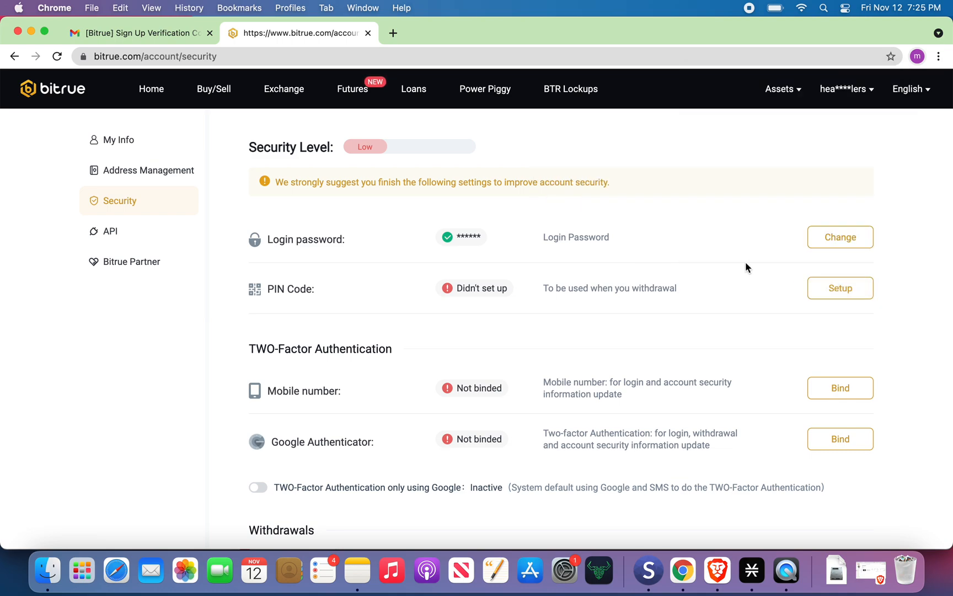
Step: Attempt PIN setup, dismiss the Google-verification-first note, and start Google Authenticator binding
scroll("down", 3)
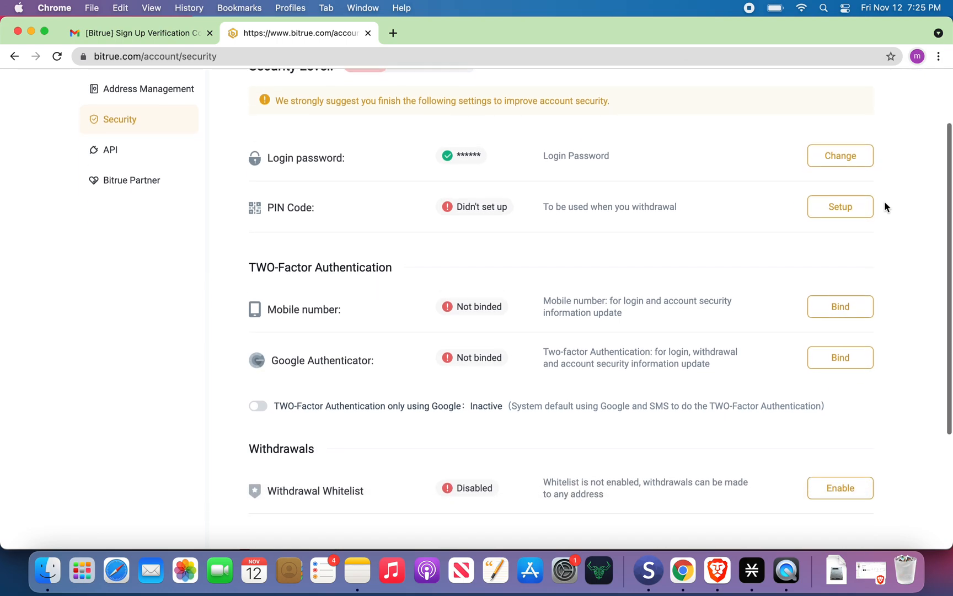
scroll("down", 3)
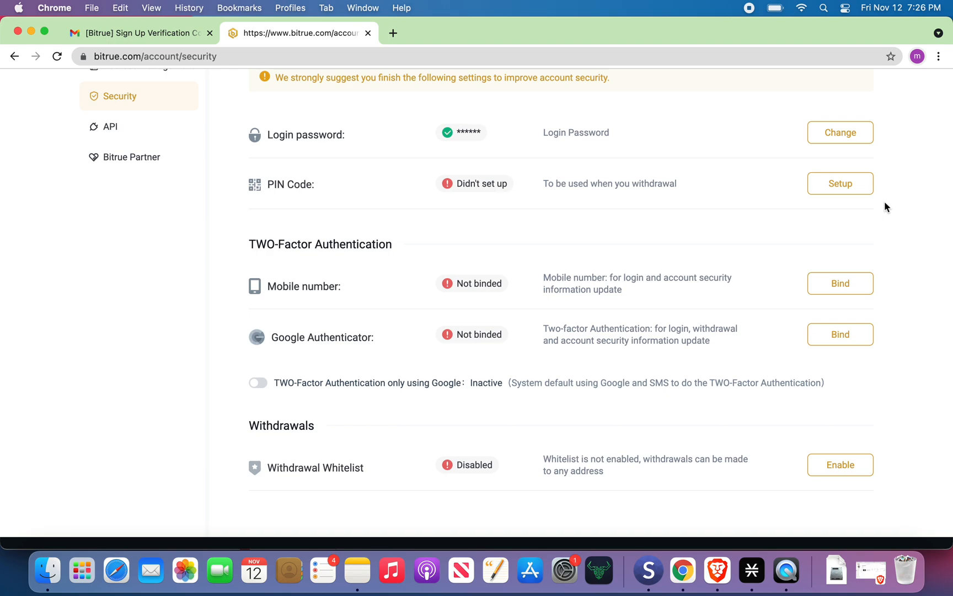
mouse_move(861, 213)
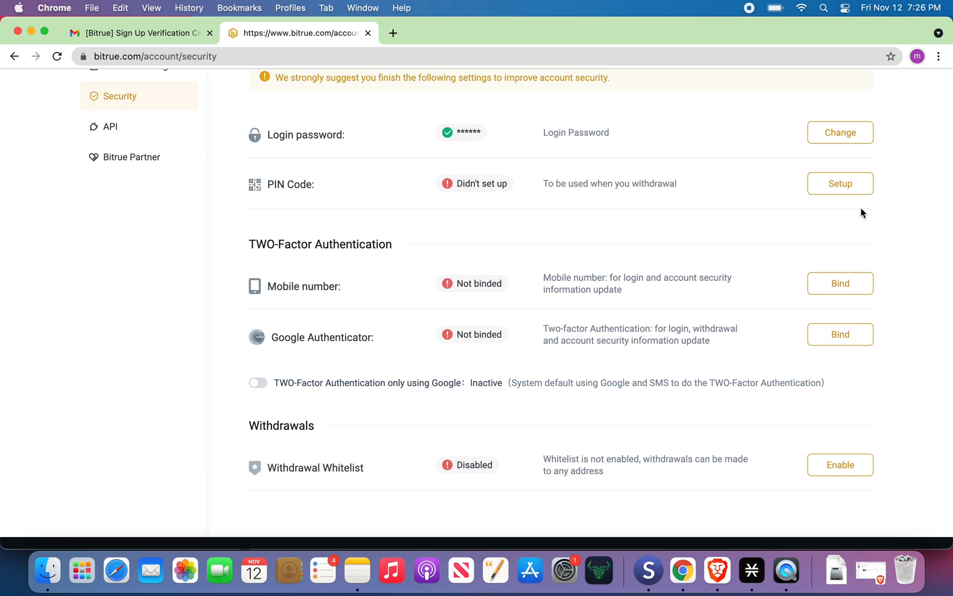
left_click(840, 183)
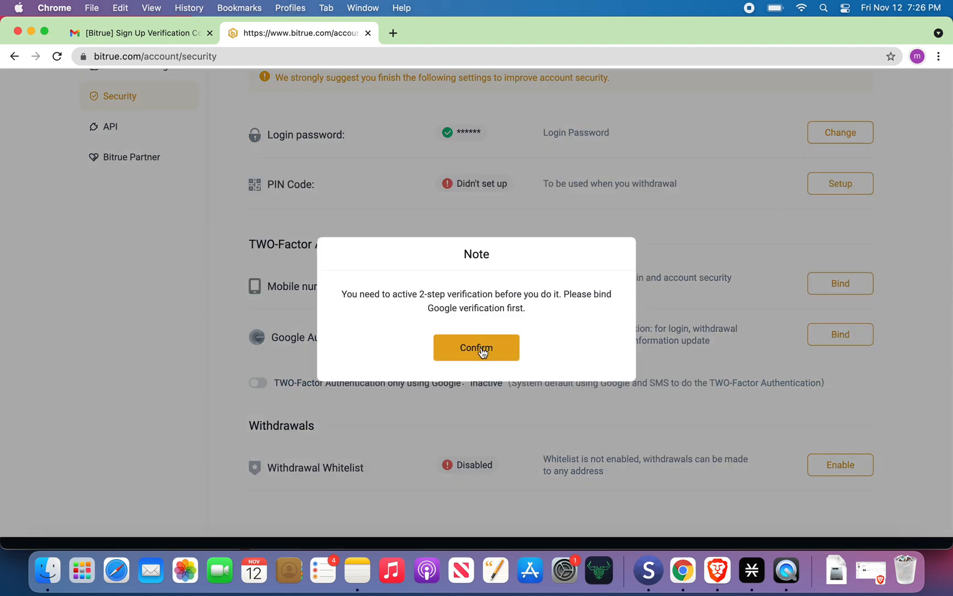
left_click(476, 347)
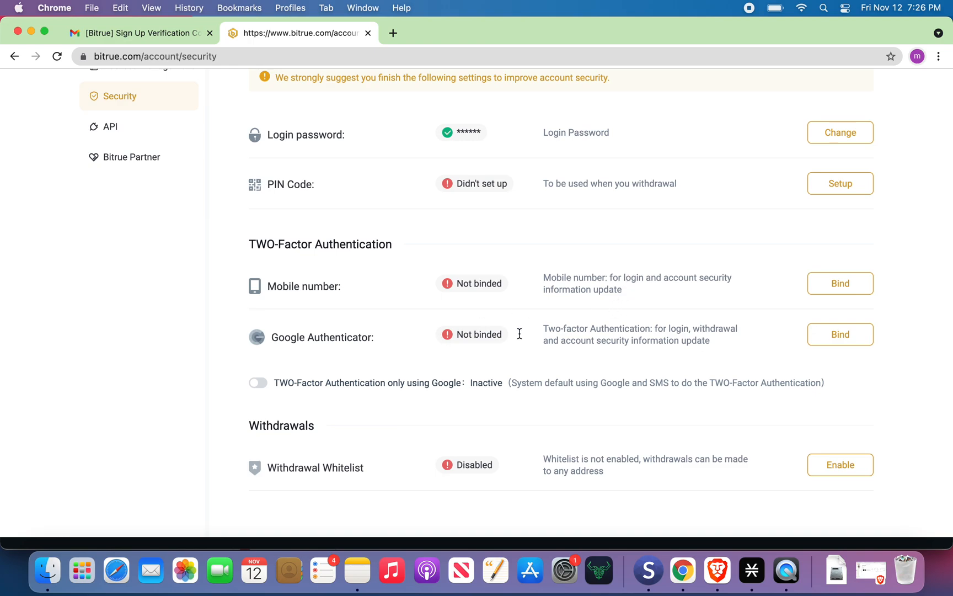
left_click(840, 334)
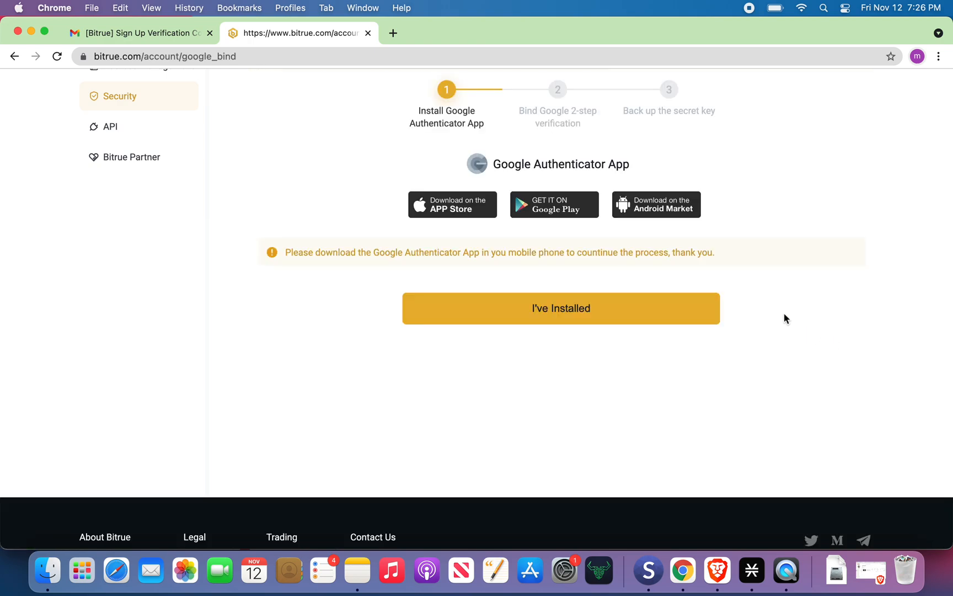
mouse_move(537, 280)
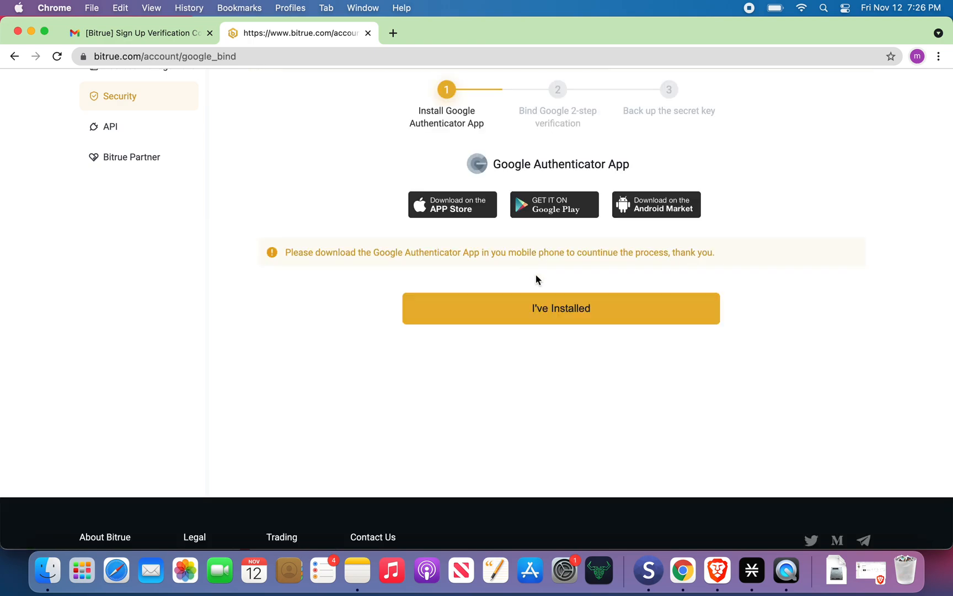
mouse_move(560, 308)
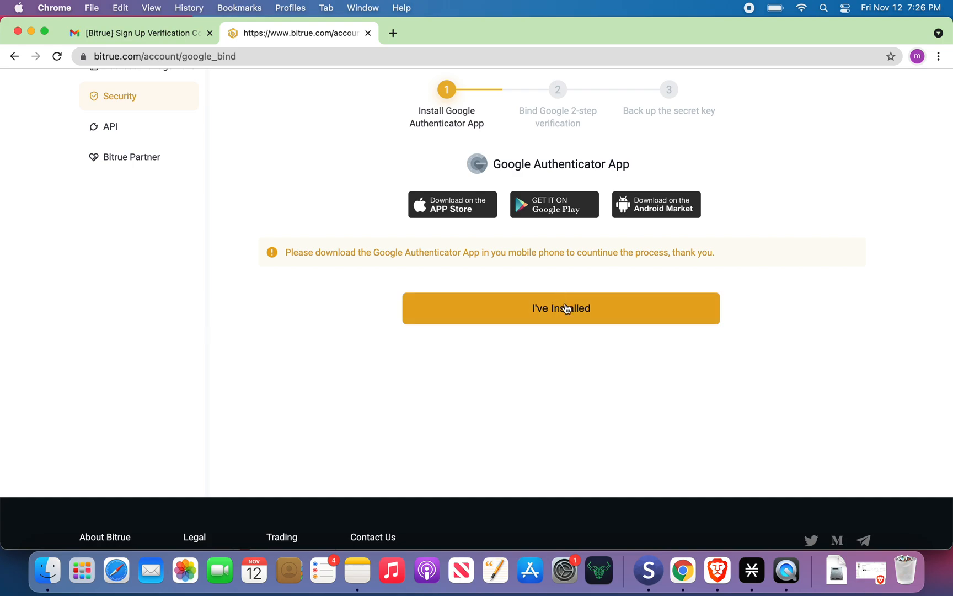
Step: Confirm the authenticator app is installed to reach the barcode and secret key step
left_click(560, 307)
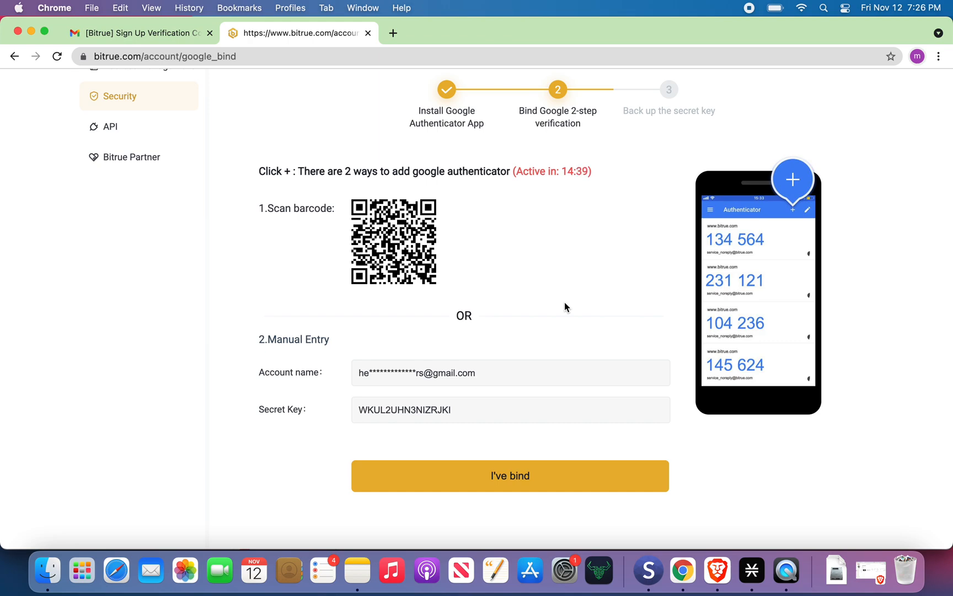
mouse_move(394, 419)
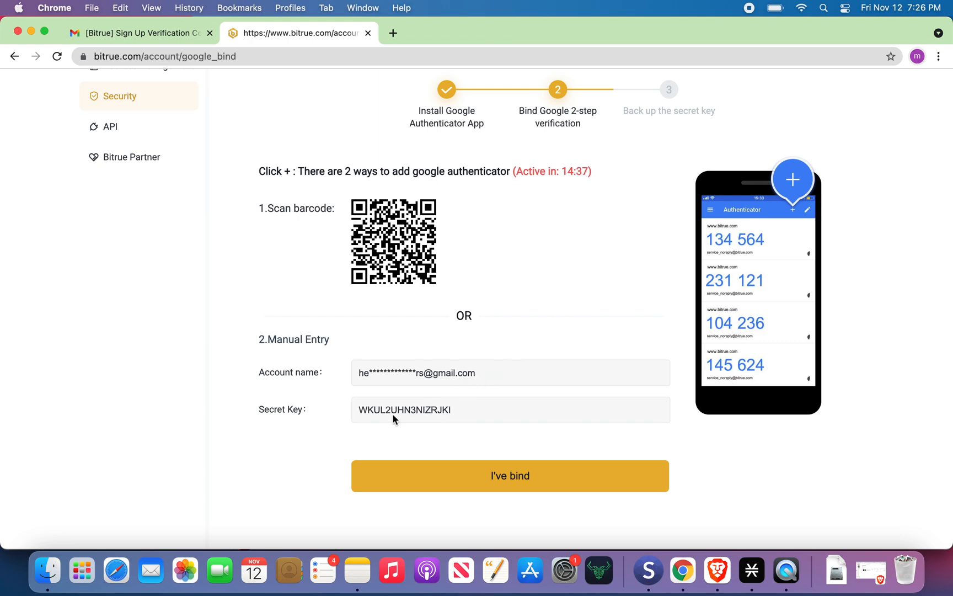
mouse_move(494, 419)
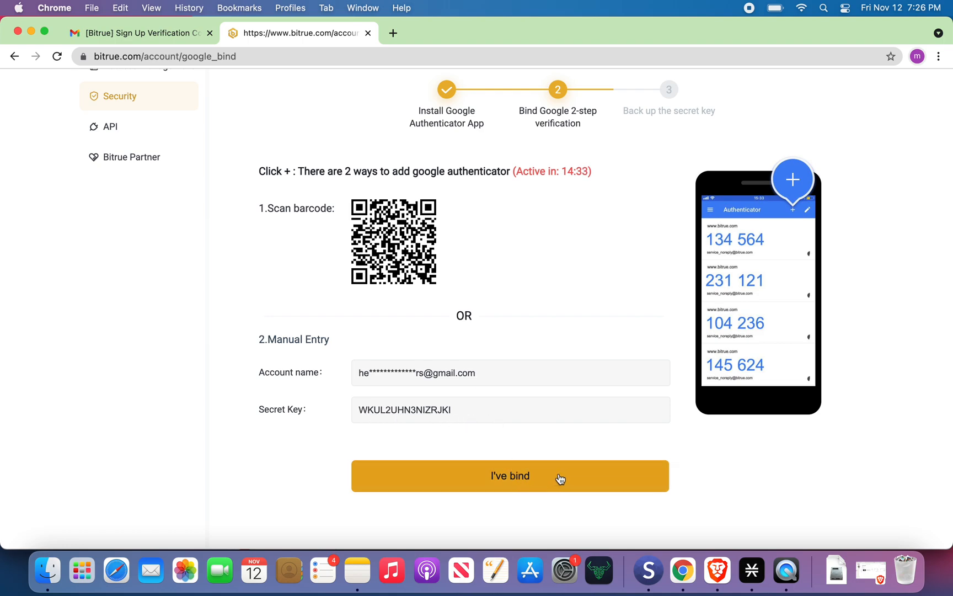
left_click(509, 476)
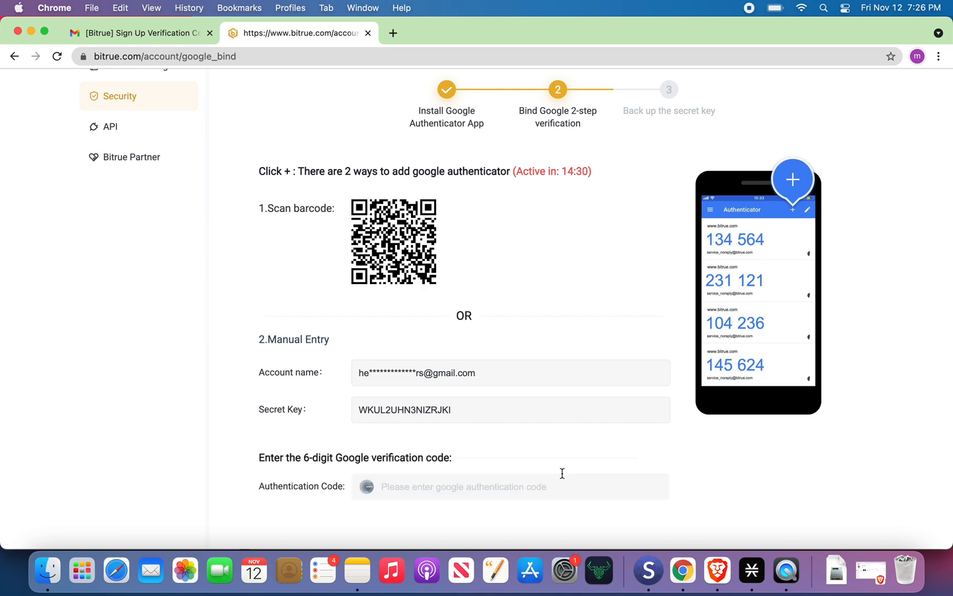
Step: Enter the 6-digit Google Authenticator code and finish the binding
left_click(510, 486)
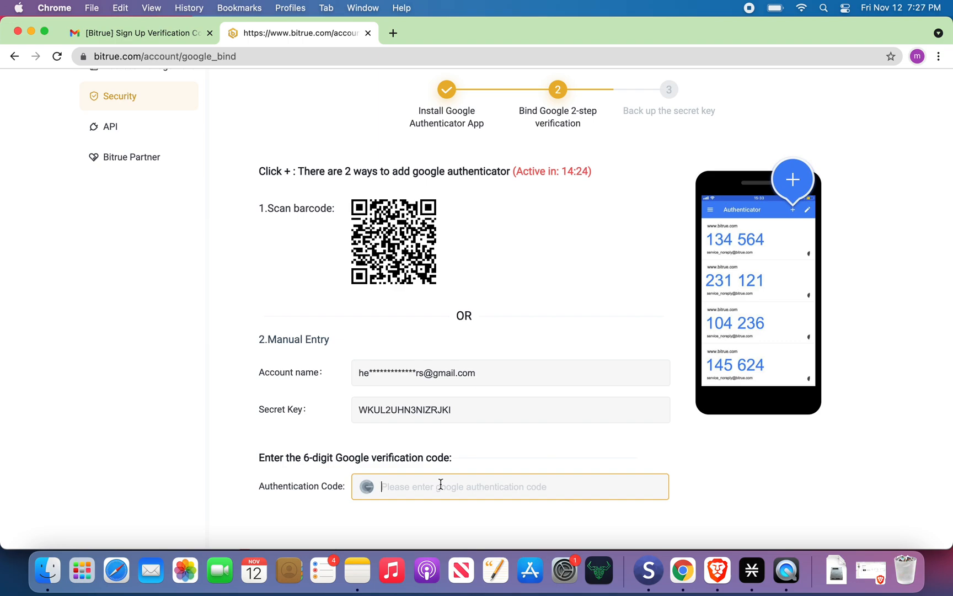
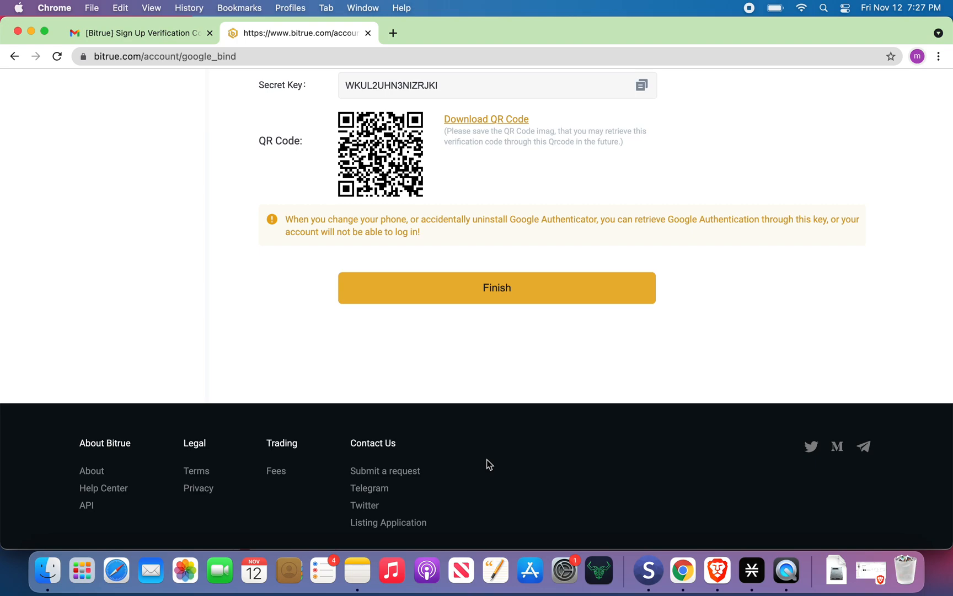
scroll("up", 3)
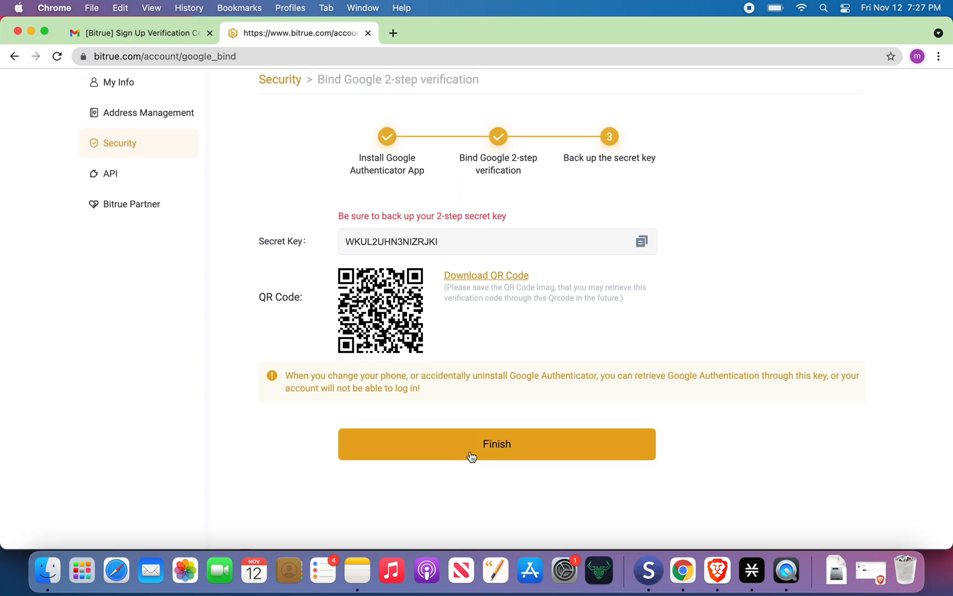
left_click(496, 443)
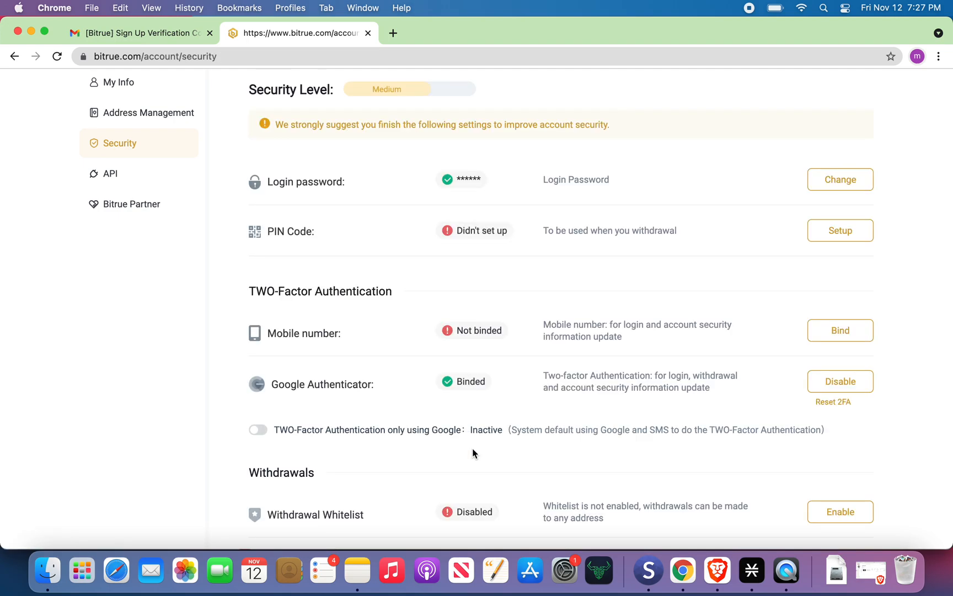
mouse_move(450, 211)
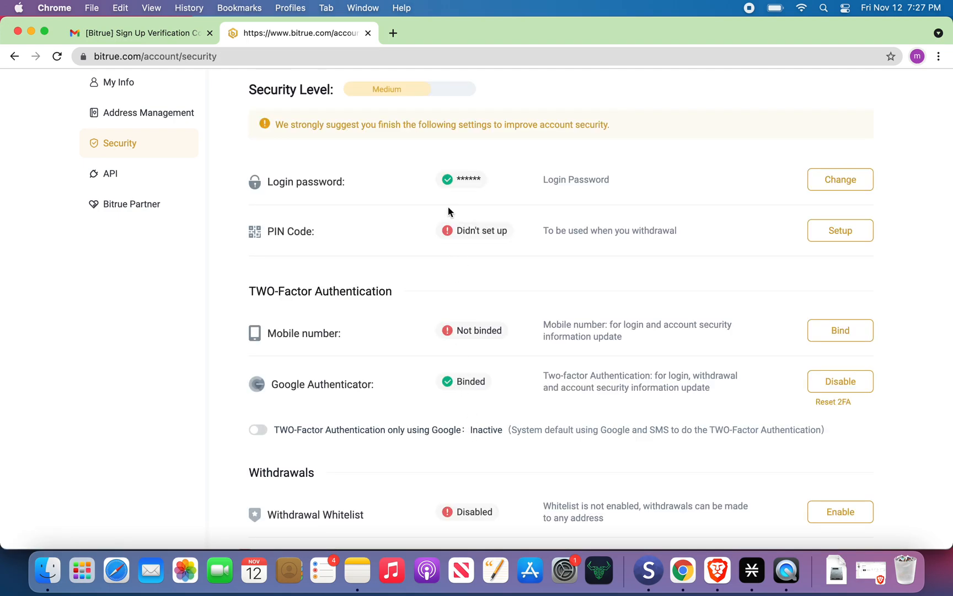
left_click(840, 230)
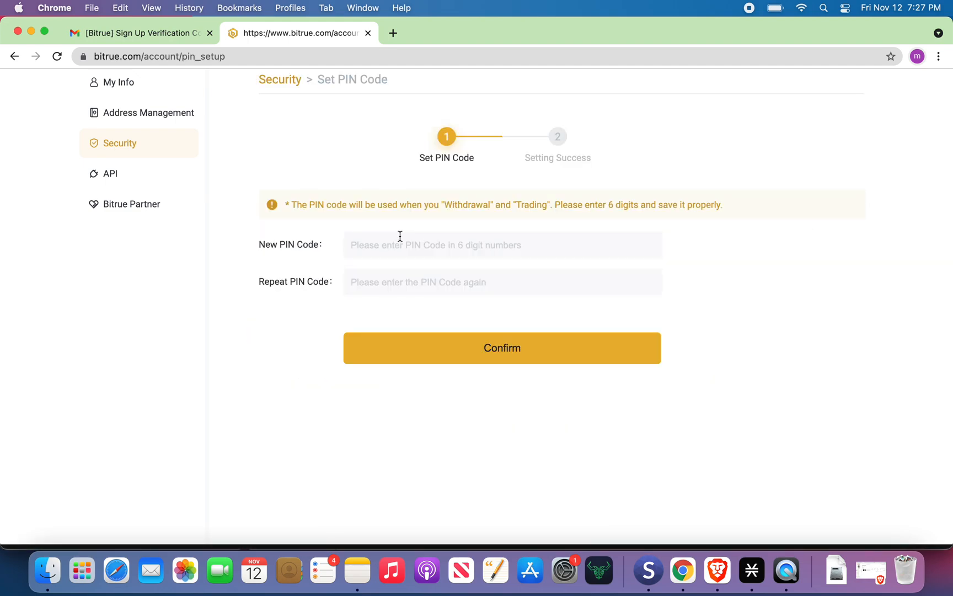
left_click(502, 244)
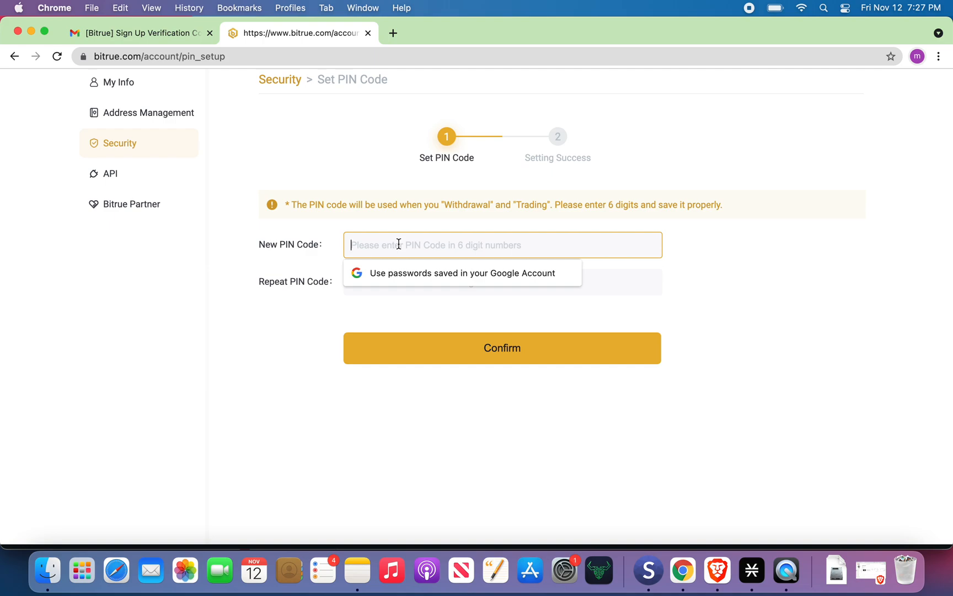
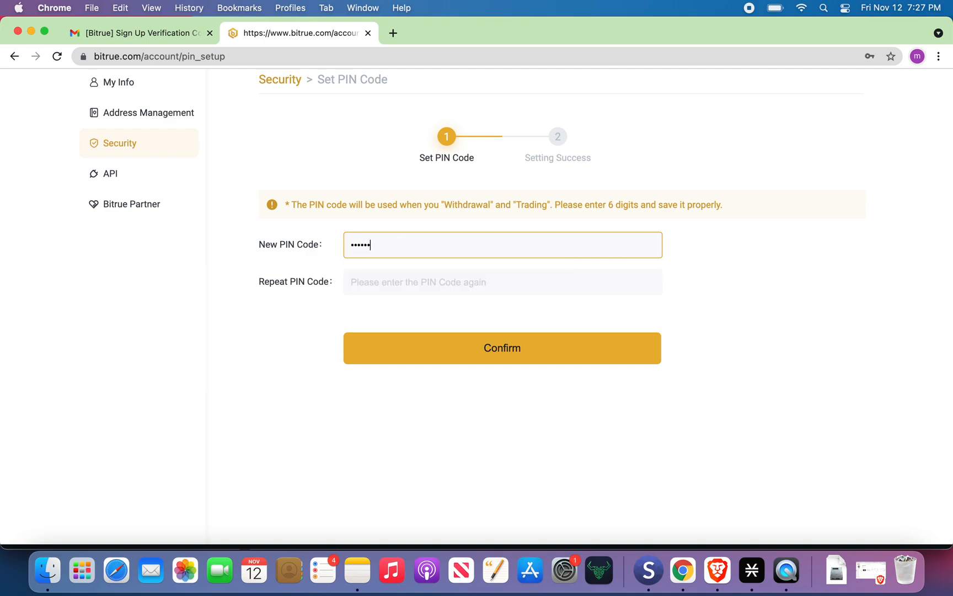
left_click(502, 281)
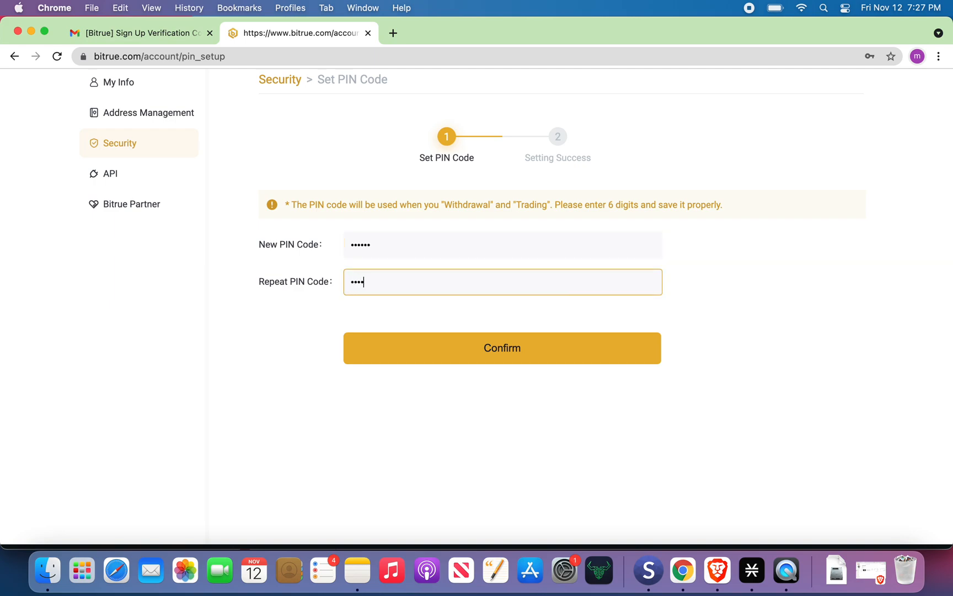
left_click(502, 347)
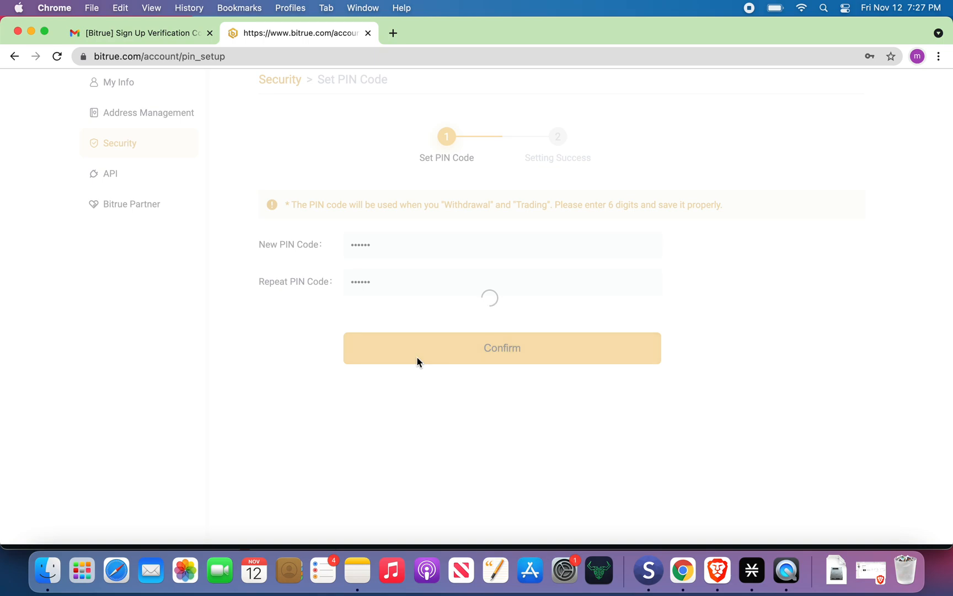
left_click(502, 347)
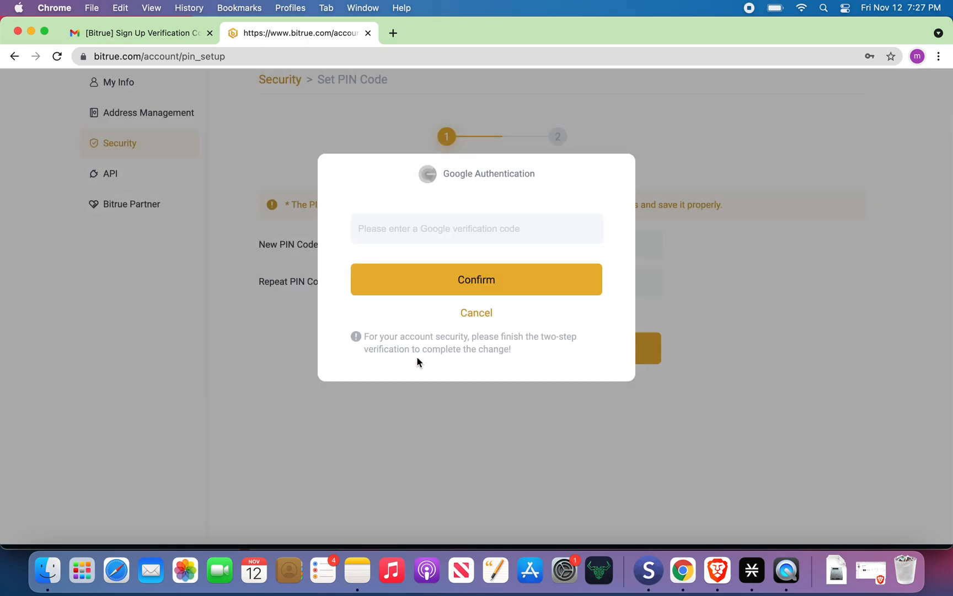
Step: Confirm the PIN with the Google Authenticator verification code
left_click(476, 228)
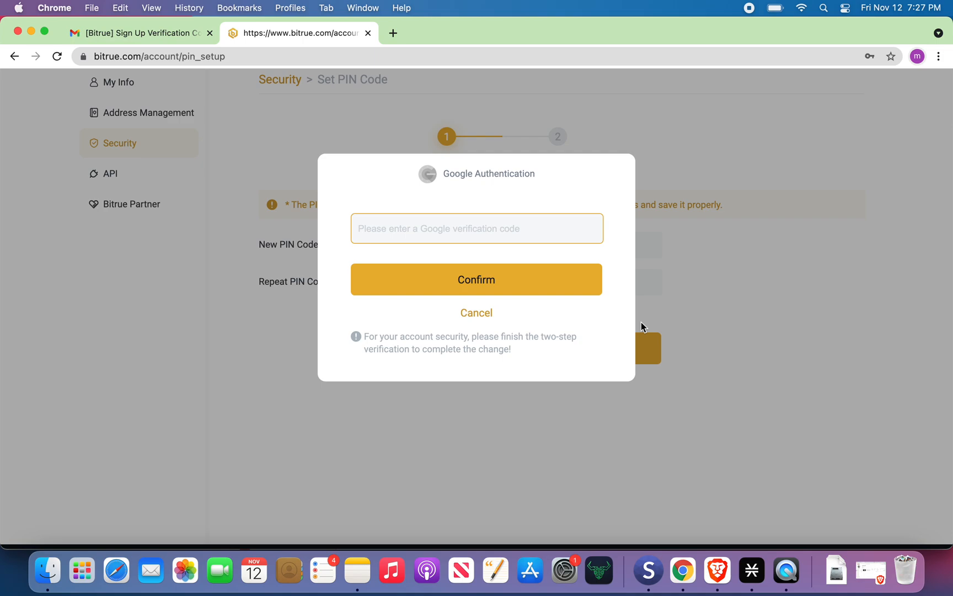
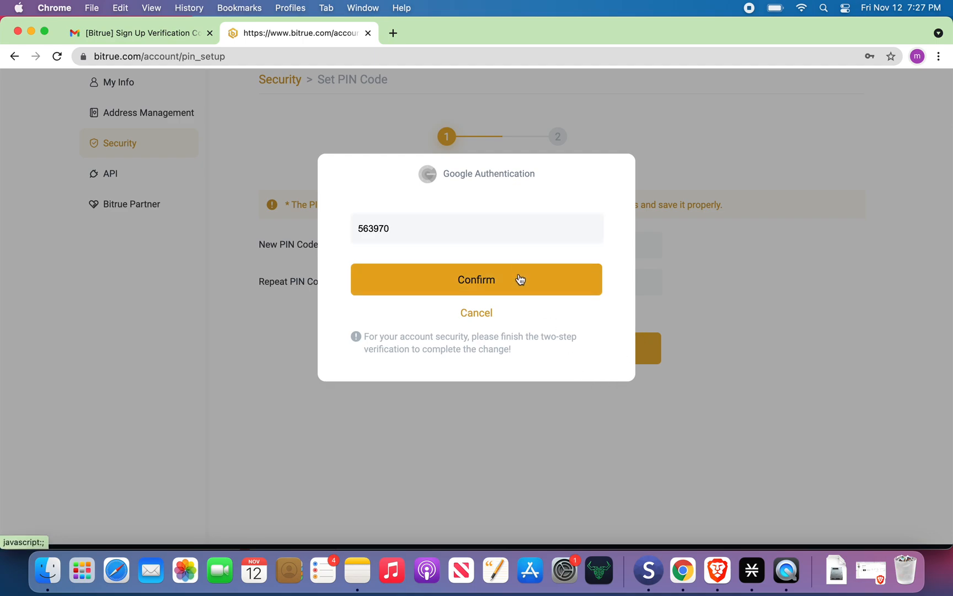
left_click(476, 280)
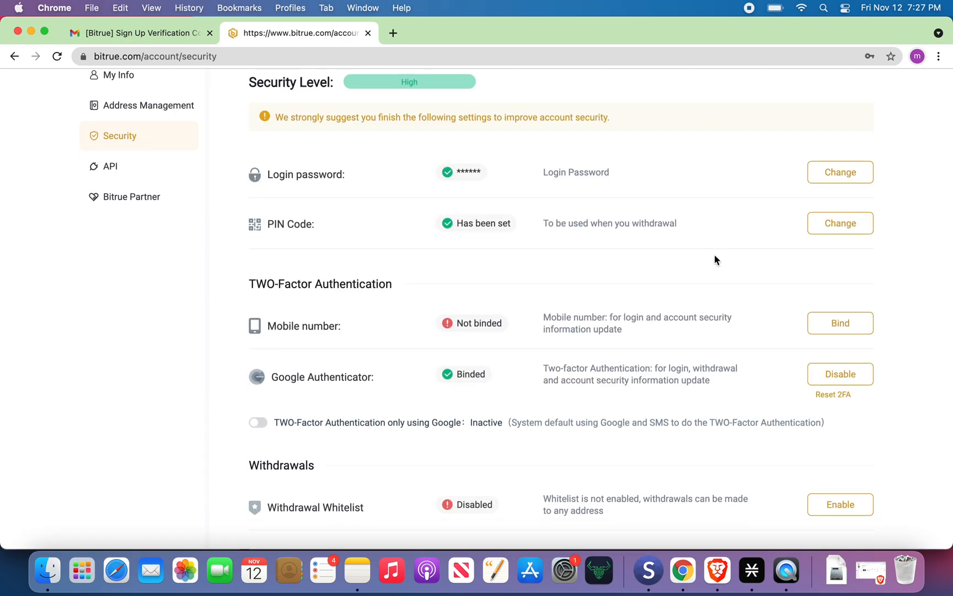
Step: Review the High security settings, then bring up the Assets menu
scroll("down", 3)
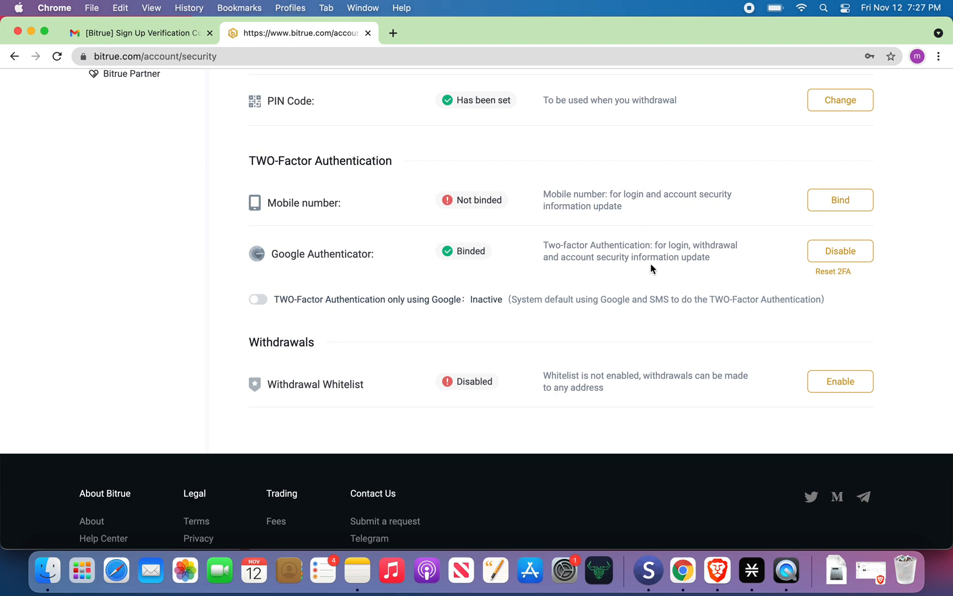
mouse_move(527, 398)
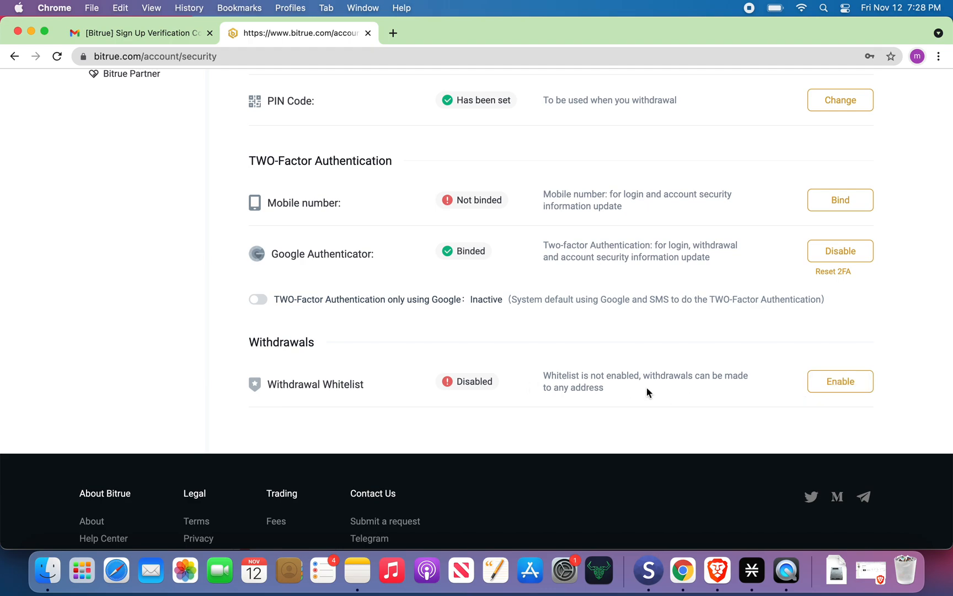
scroll("up", 3)
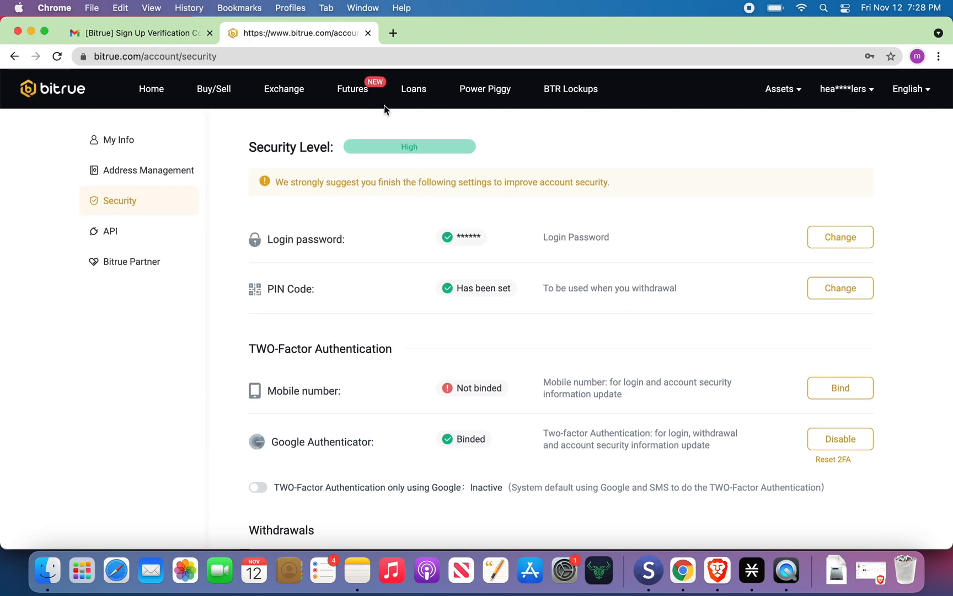
mouse_move(800, 124)
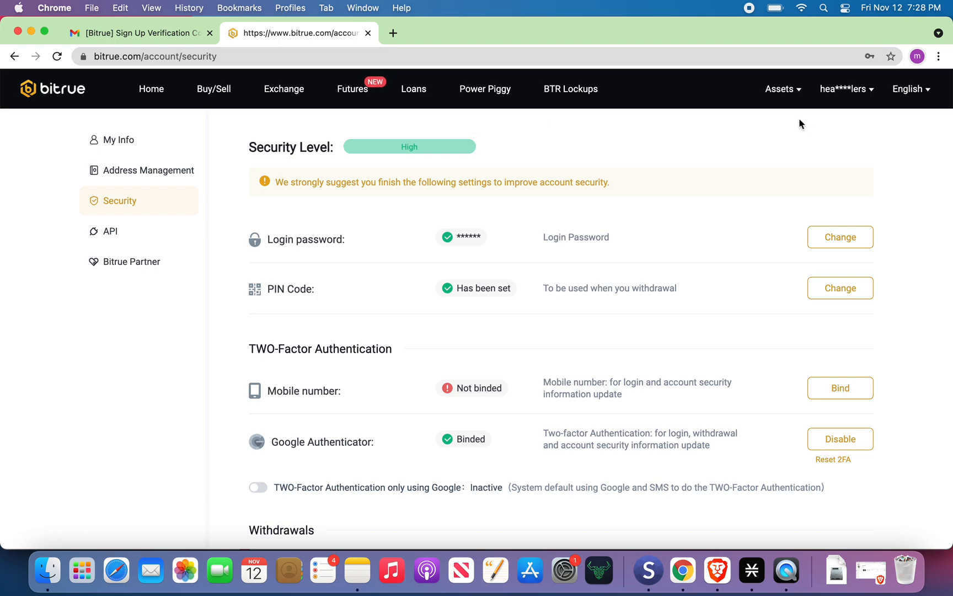
left_click(780, 89)
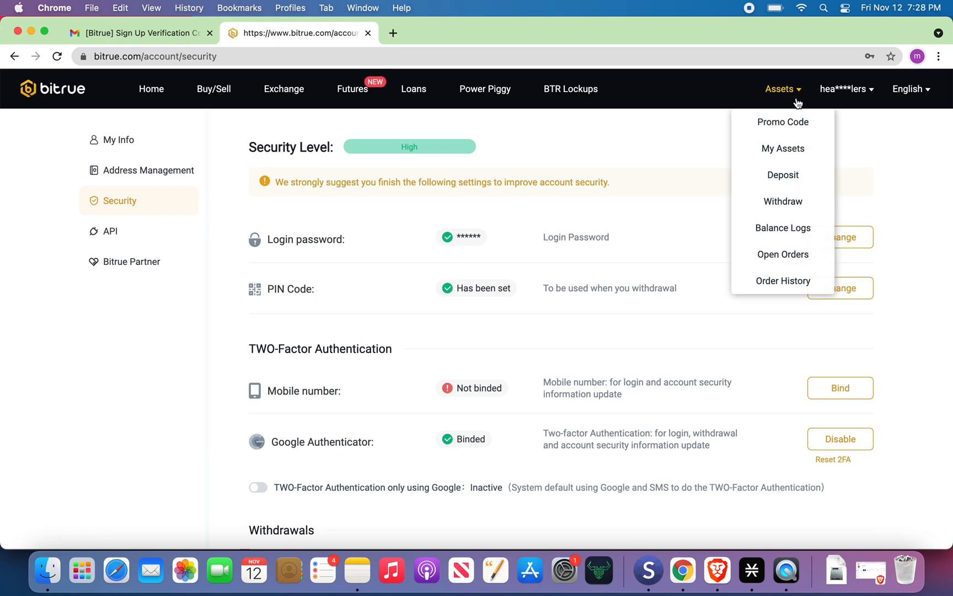
Step: Choose XLM on the Deposit page, acknowledge the memo warning, and view memo and address
left_click(782, 174)
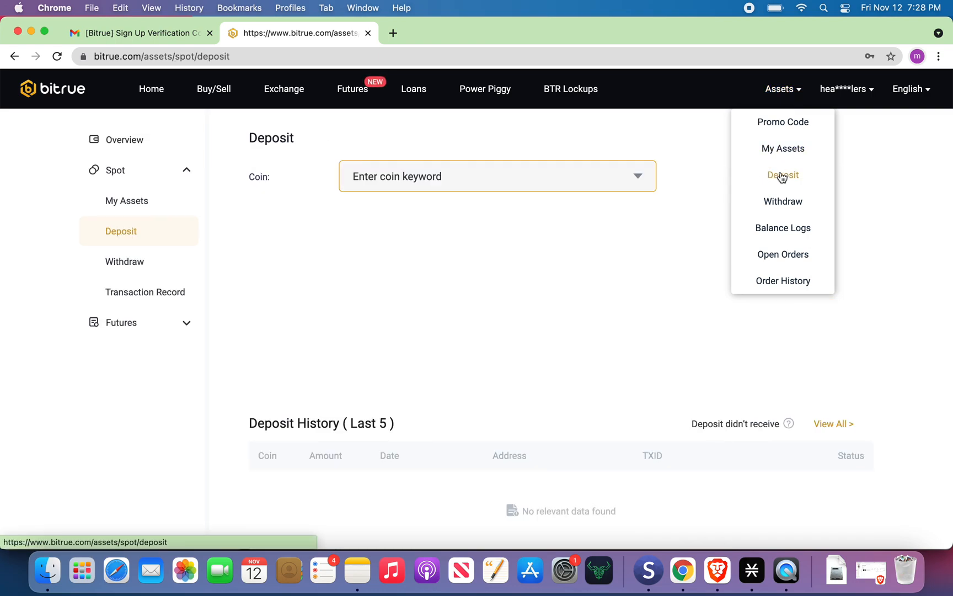
left_click(496, 177)
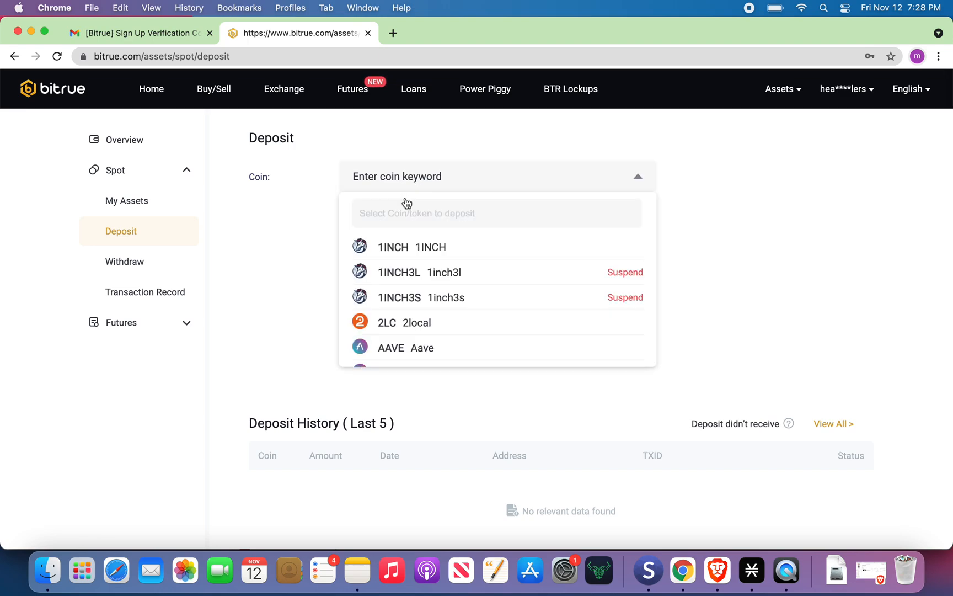
type("xlm")
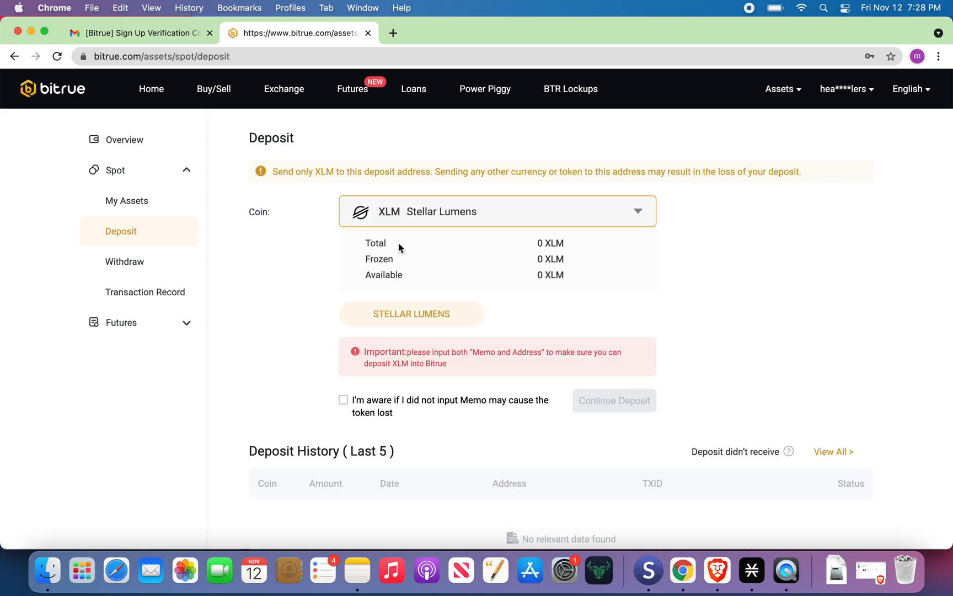
scroll("down", 3)
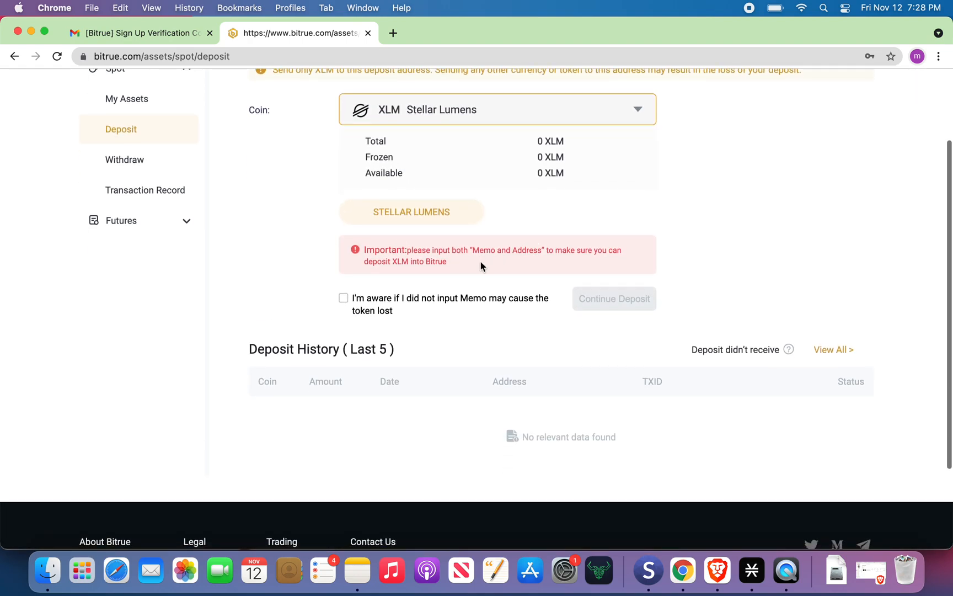
left_click(343, 298)
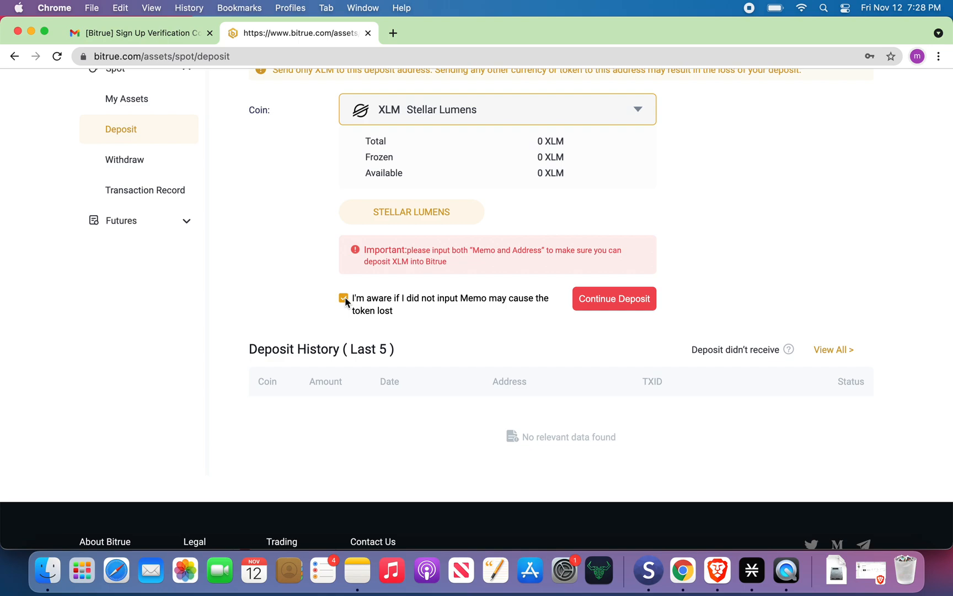
left_click(613, 298)
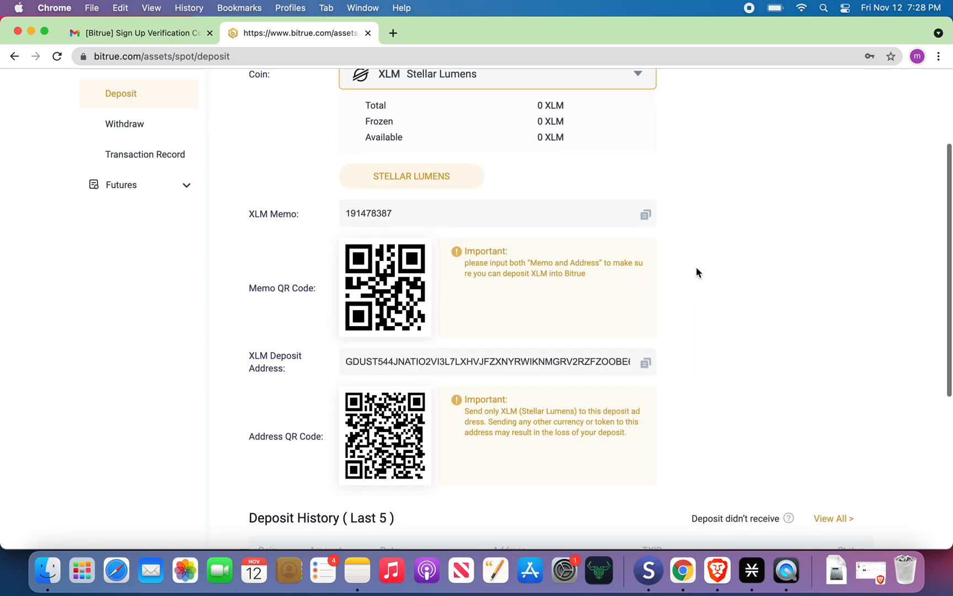
scroll("down", 3)
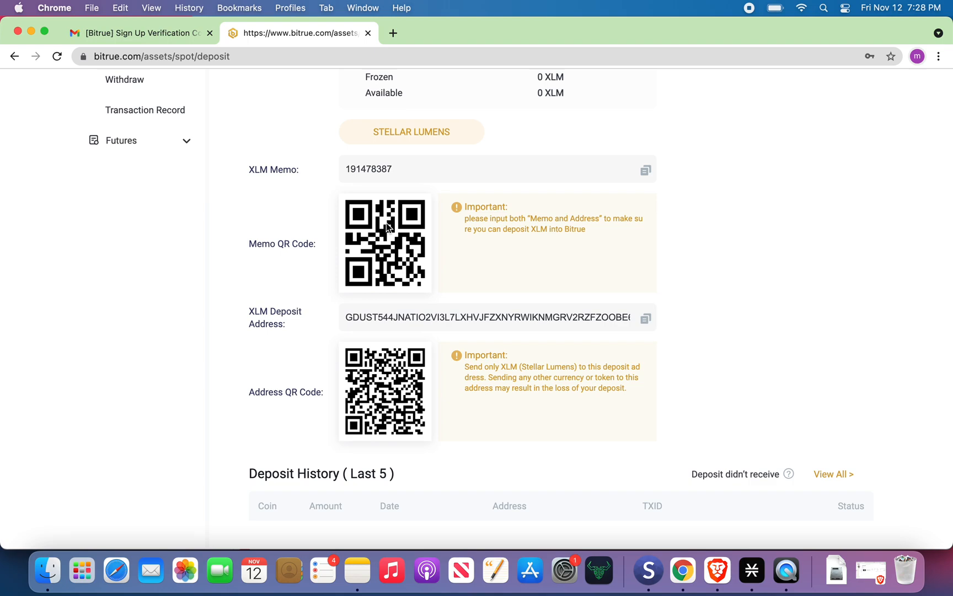
scroll("down", 3)
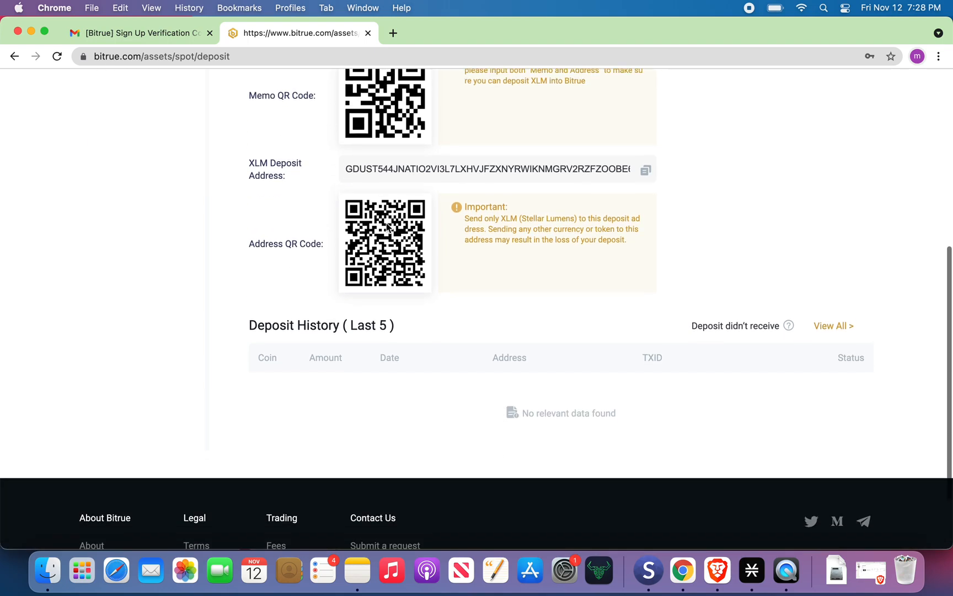
scroll("up", 3)
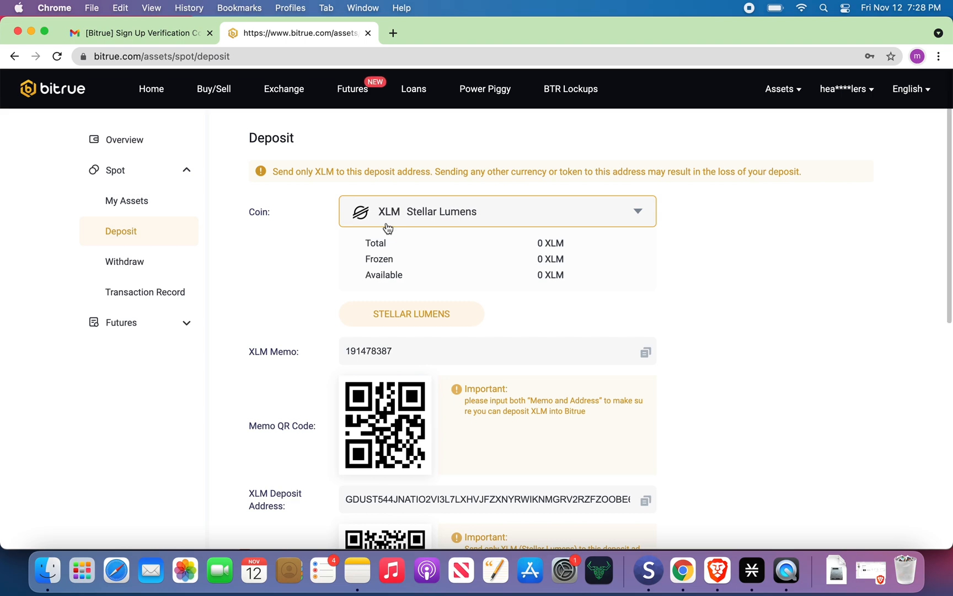
scroll("down", 3)
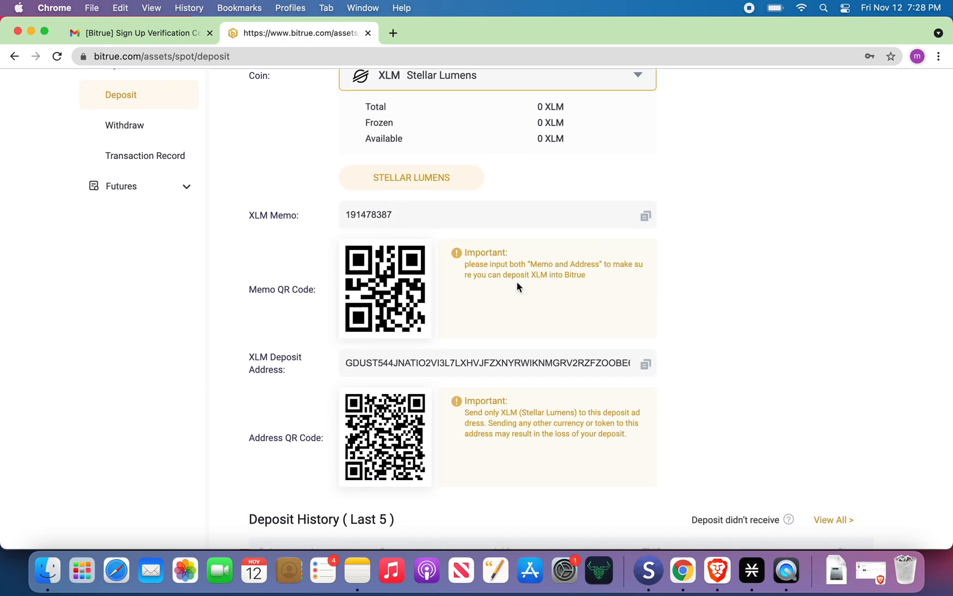
mouse_move(90, 317)
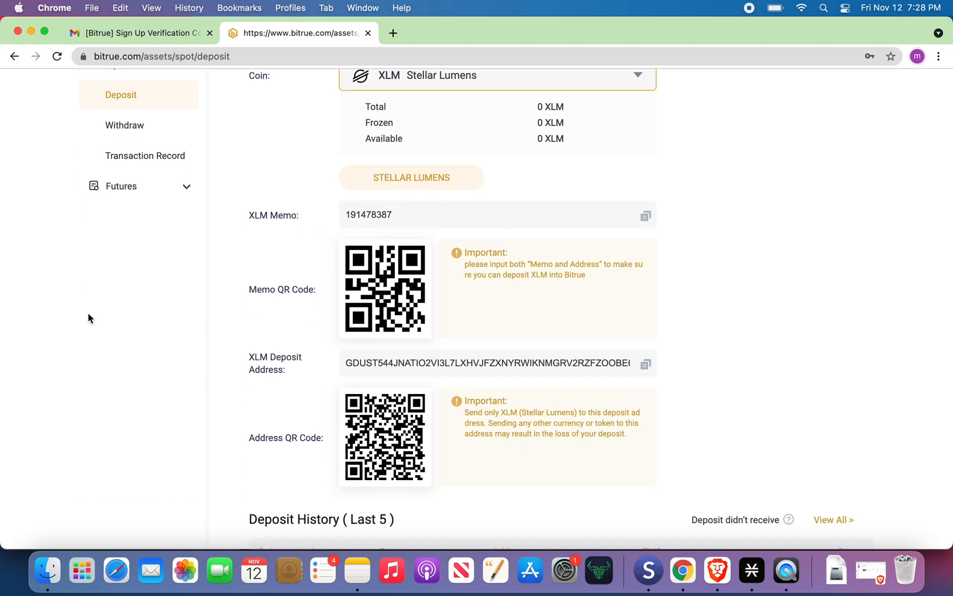